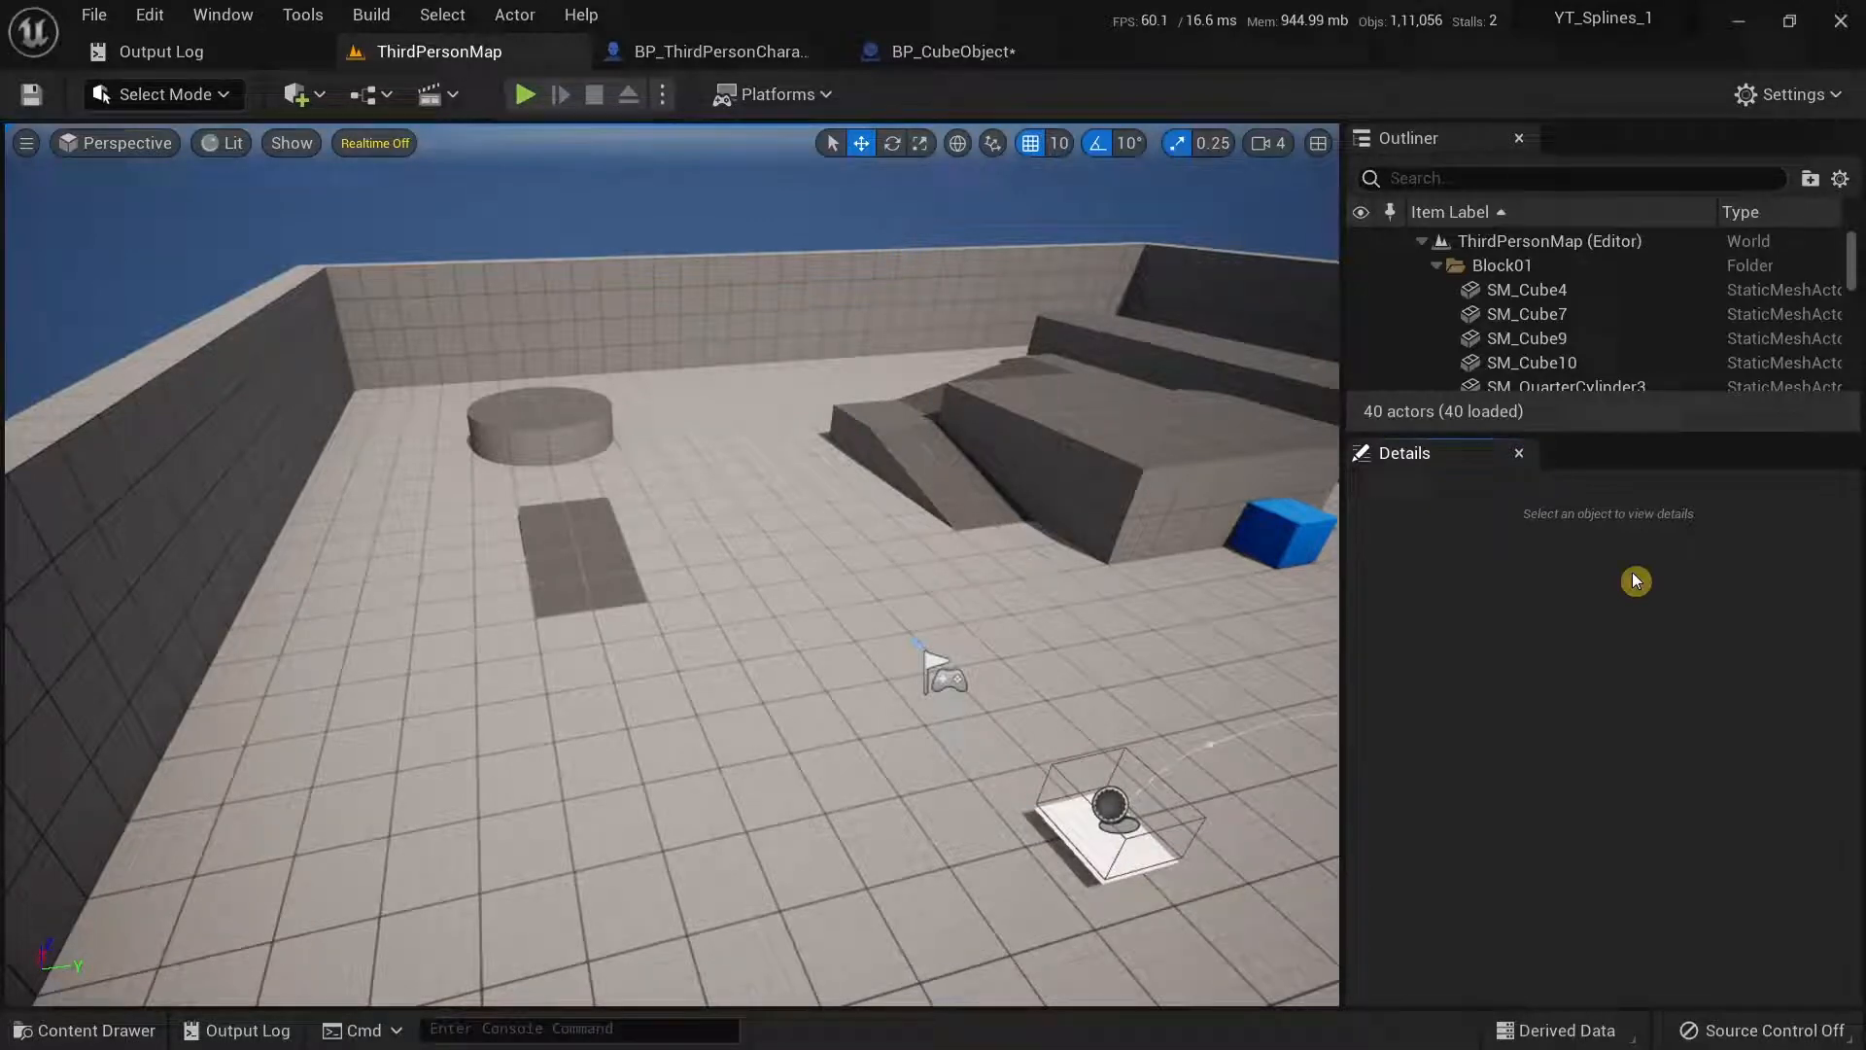
mouse_move(1577, 600)
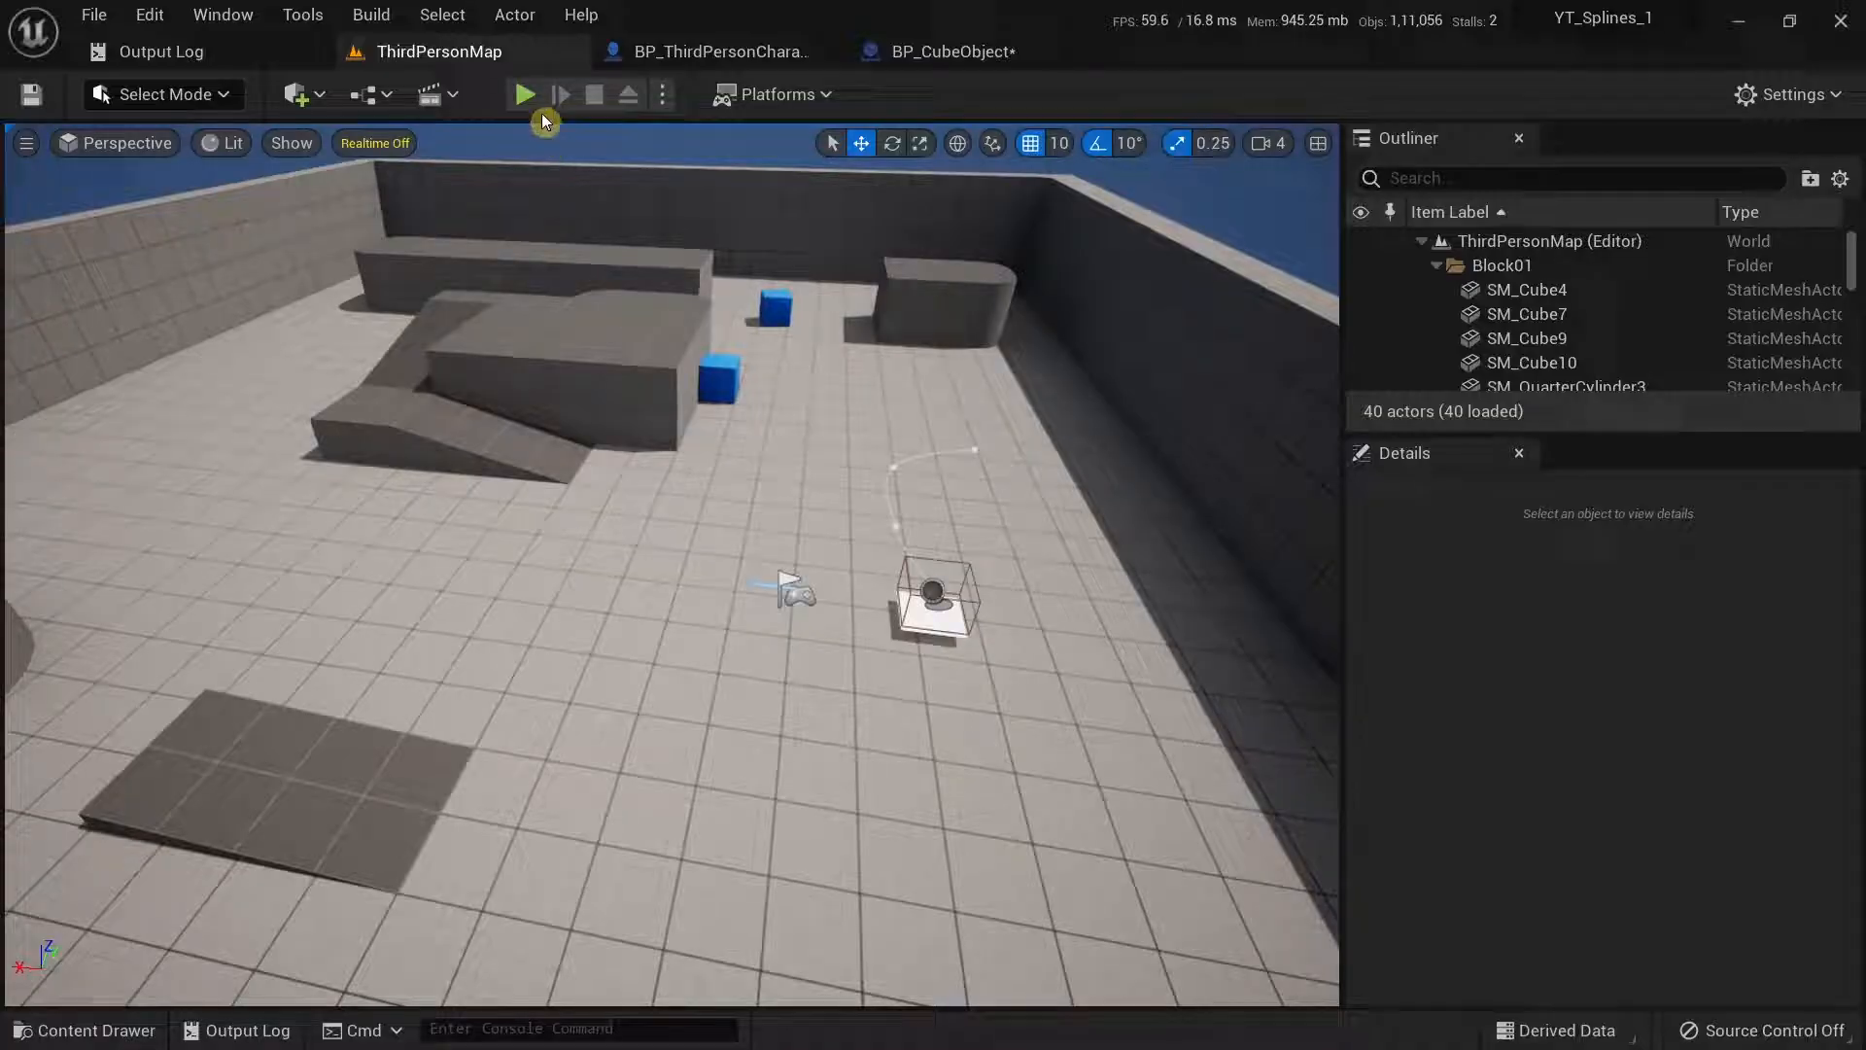
Play the level and spawn BP_CubeObject cubes in front of the character with the E key.
left_click(523, 93)
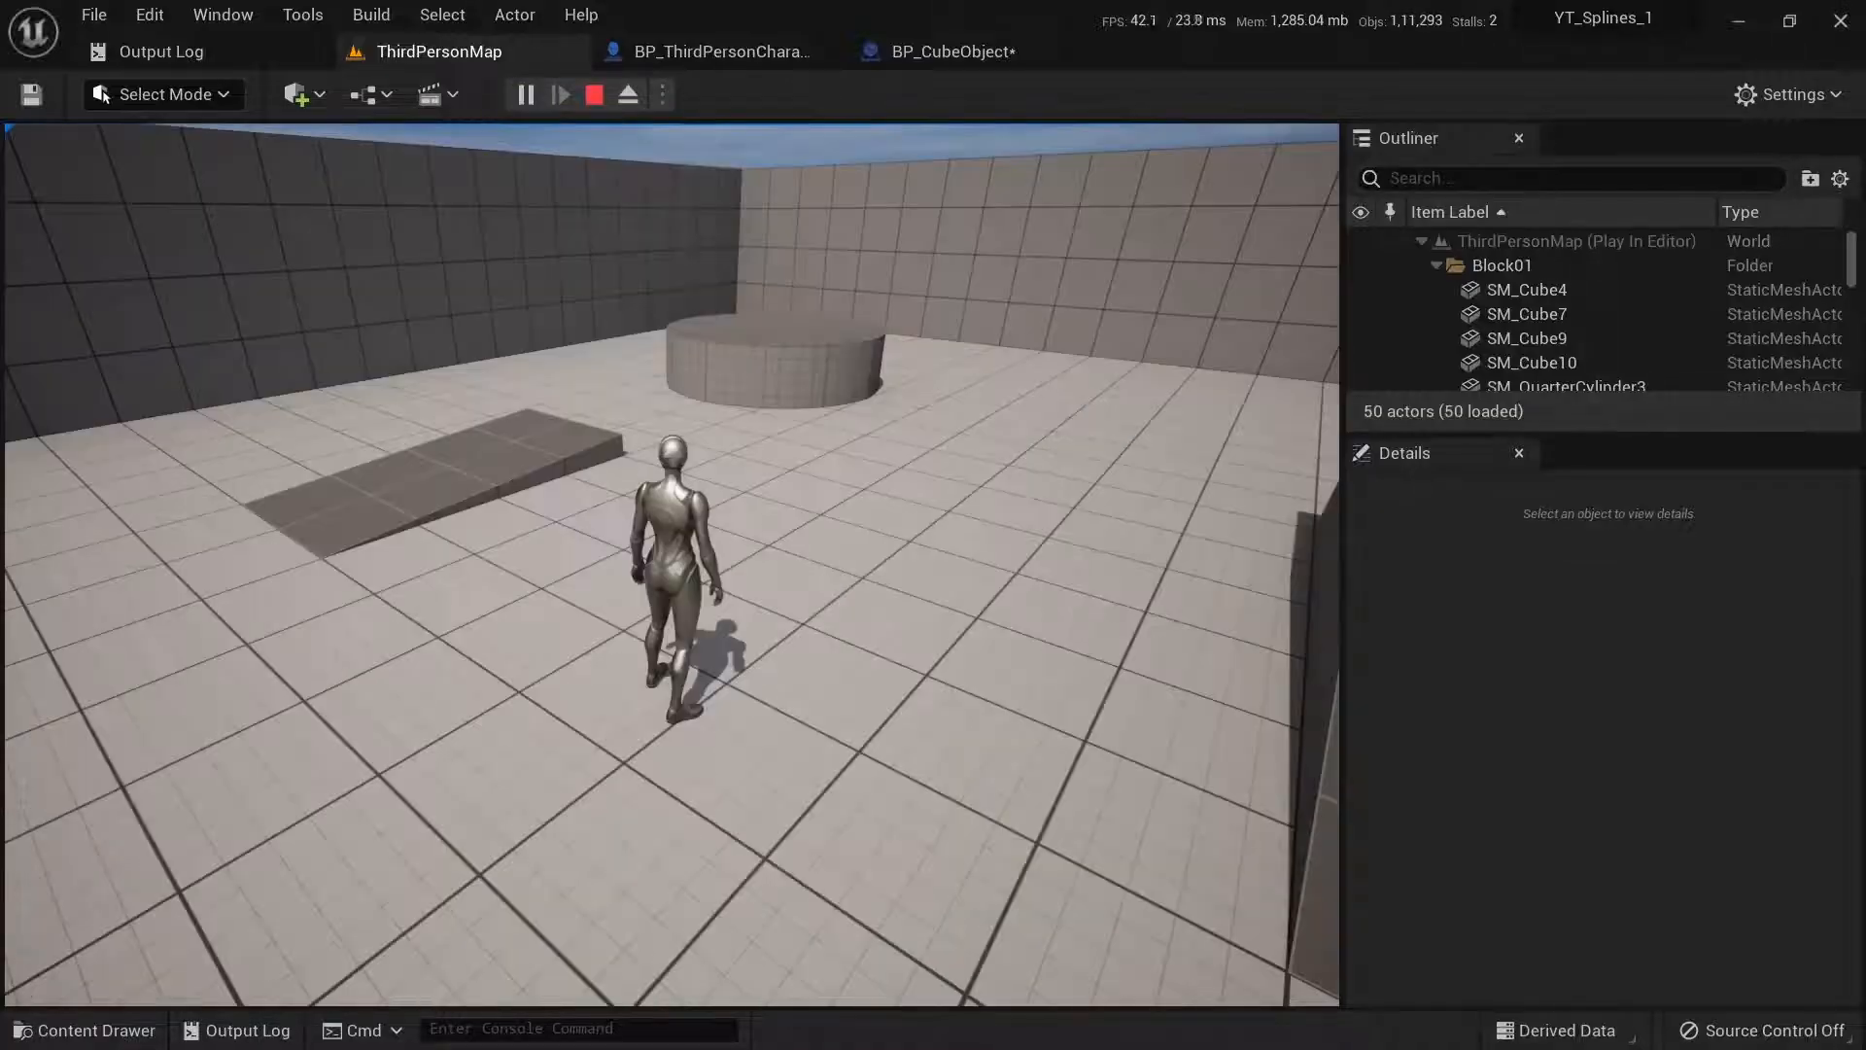
key("e")
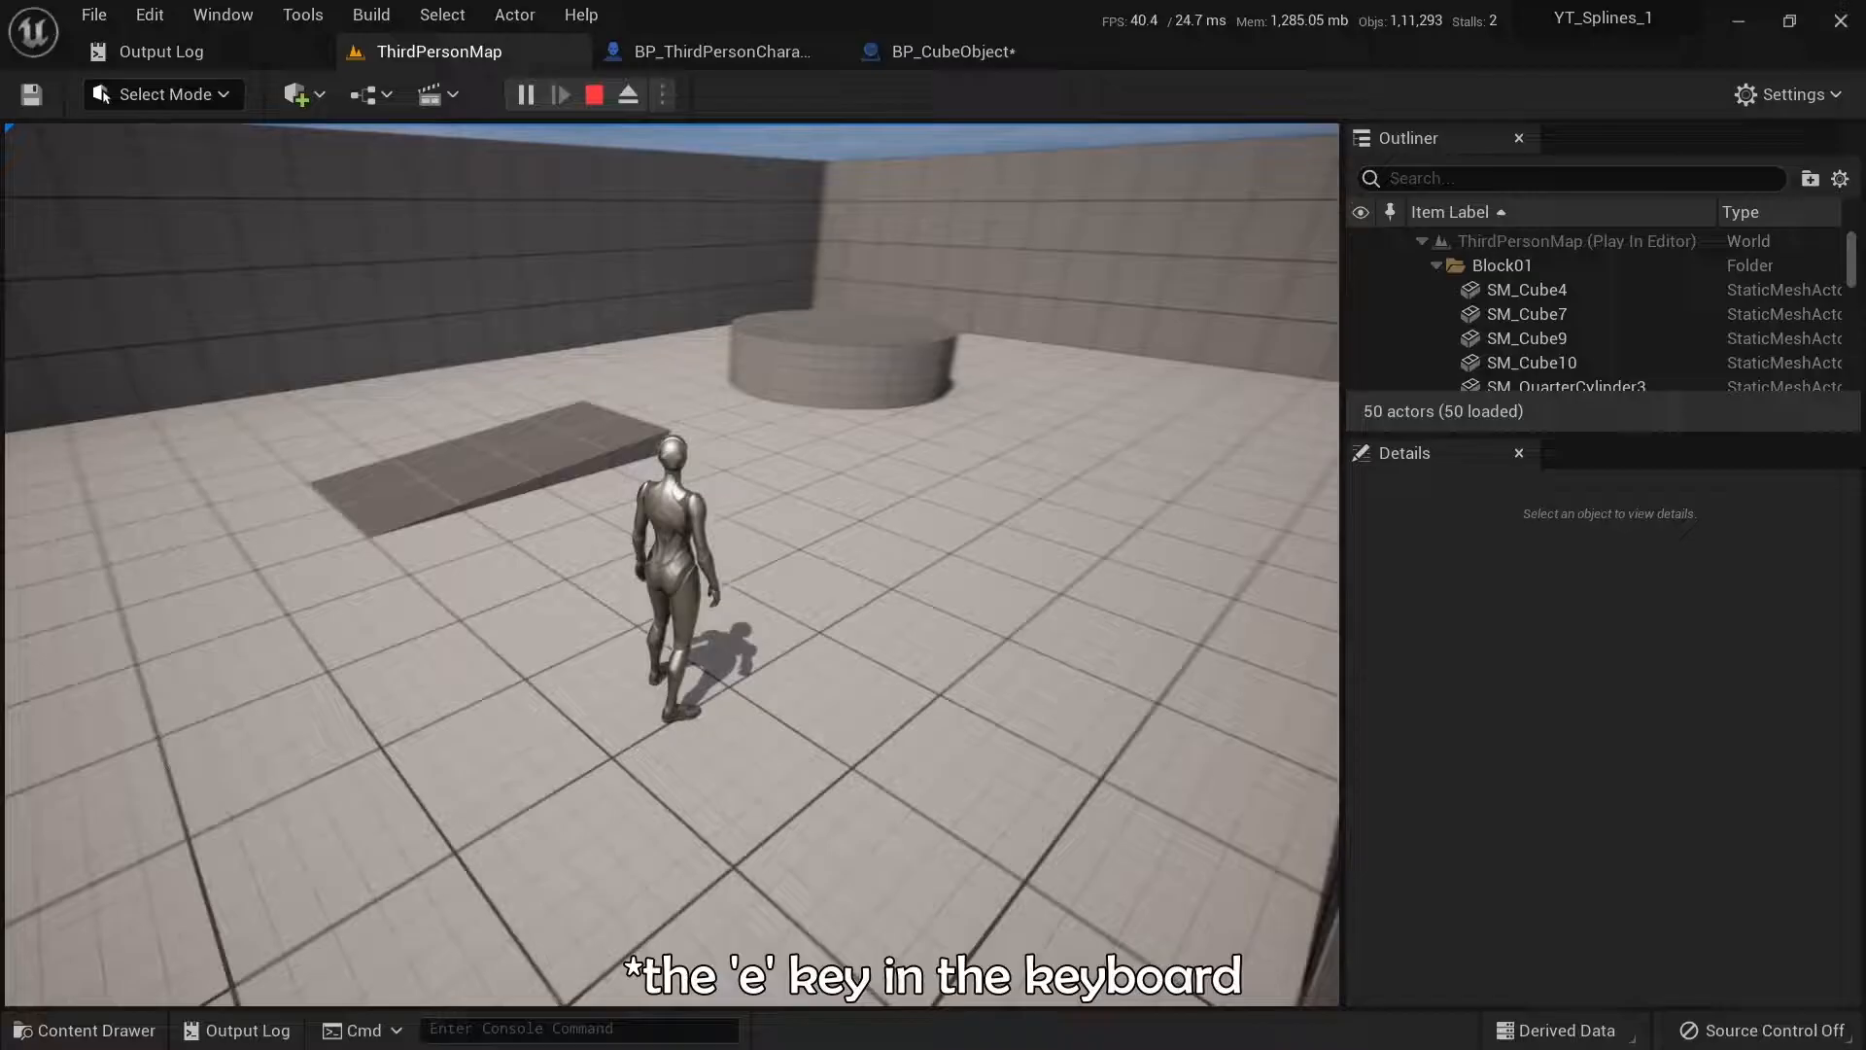
key("e")
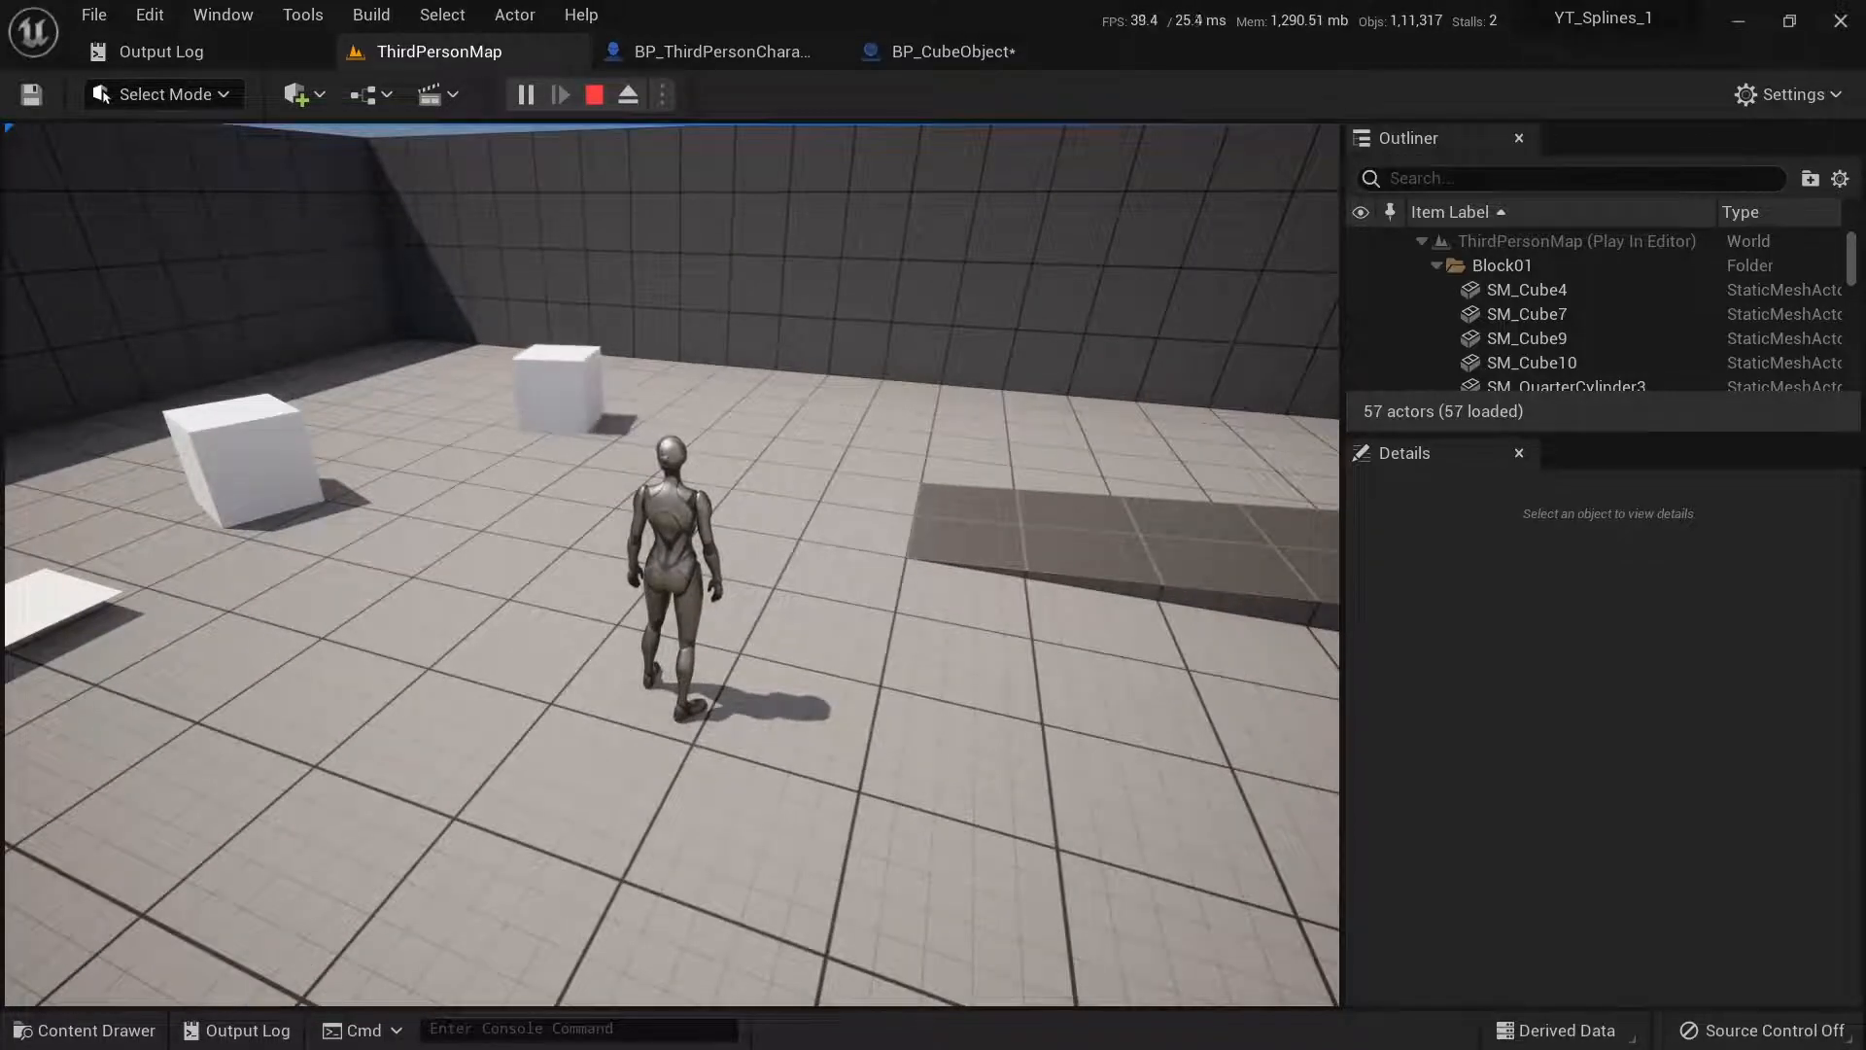
Stop play, review BP_ThirdPersonCharacter's SpawnActor graph, then switch to BP_CubeObject.
left_click(595, 93)
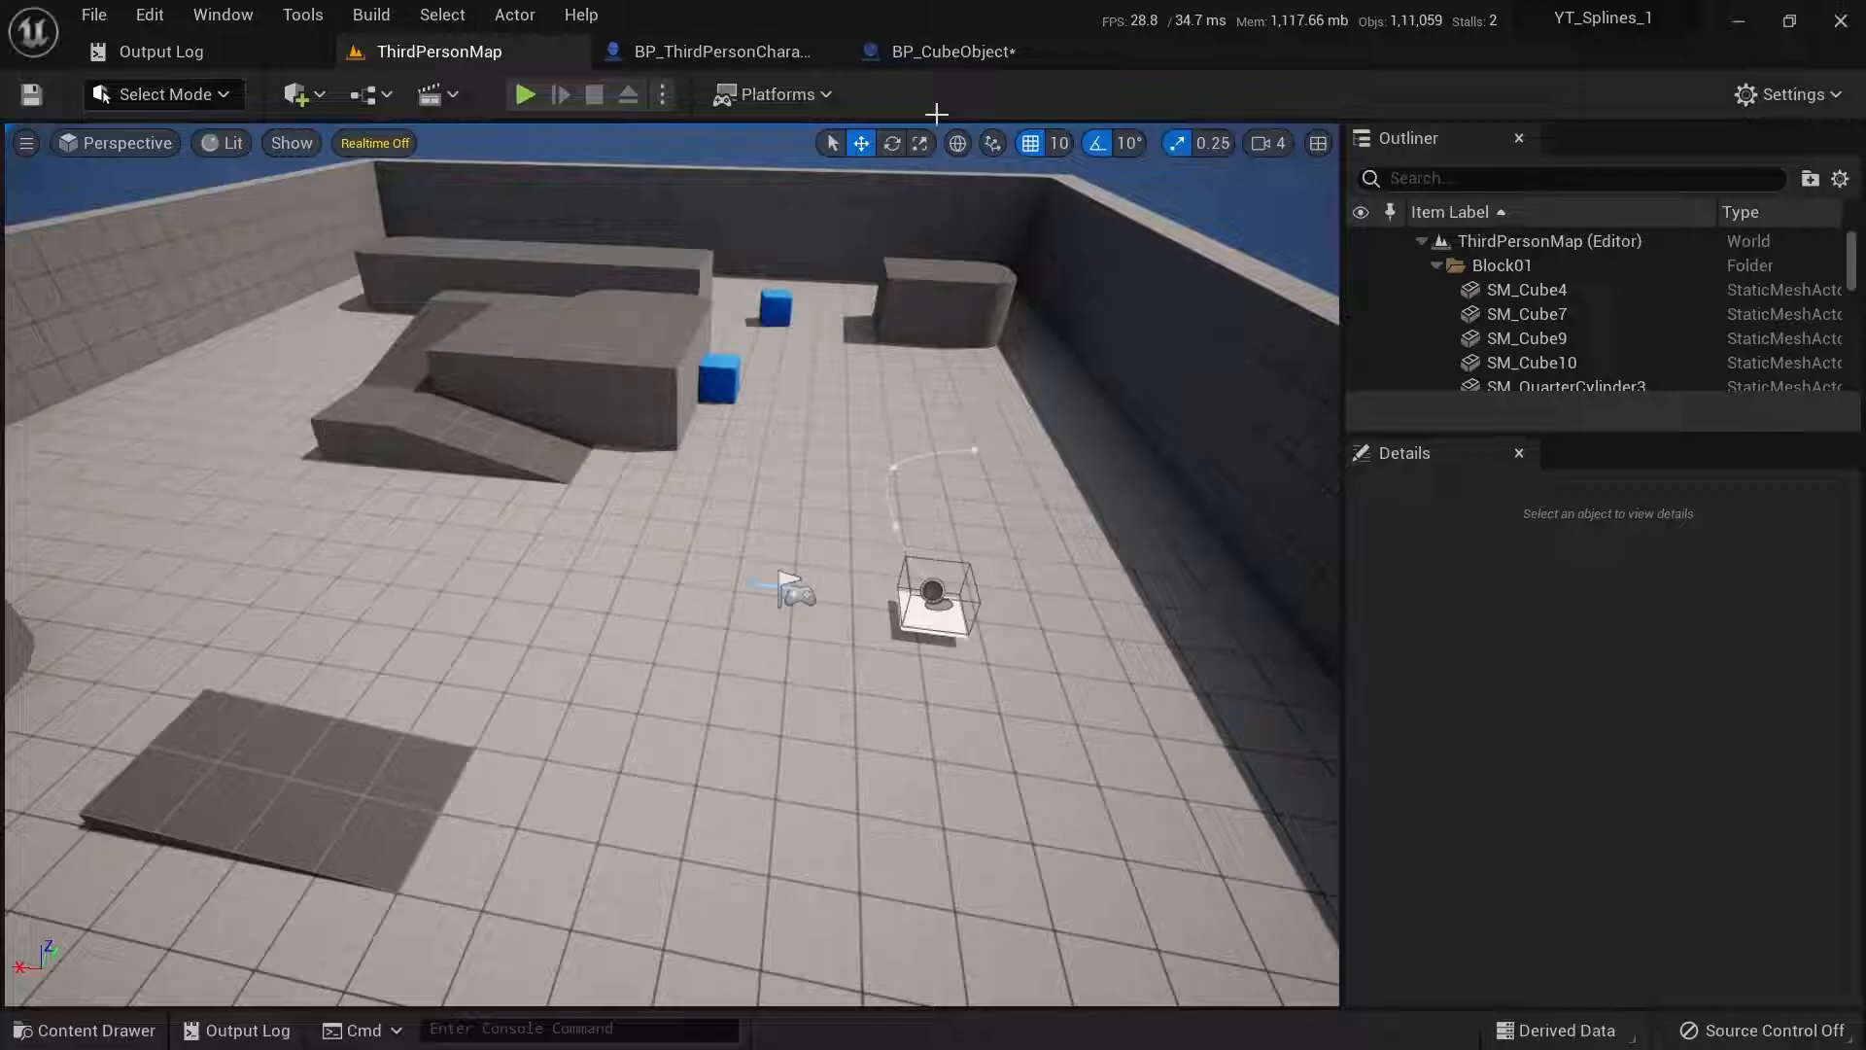
left_click(711, 51)
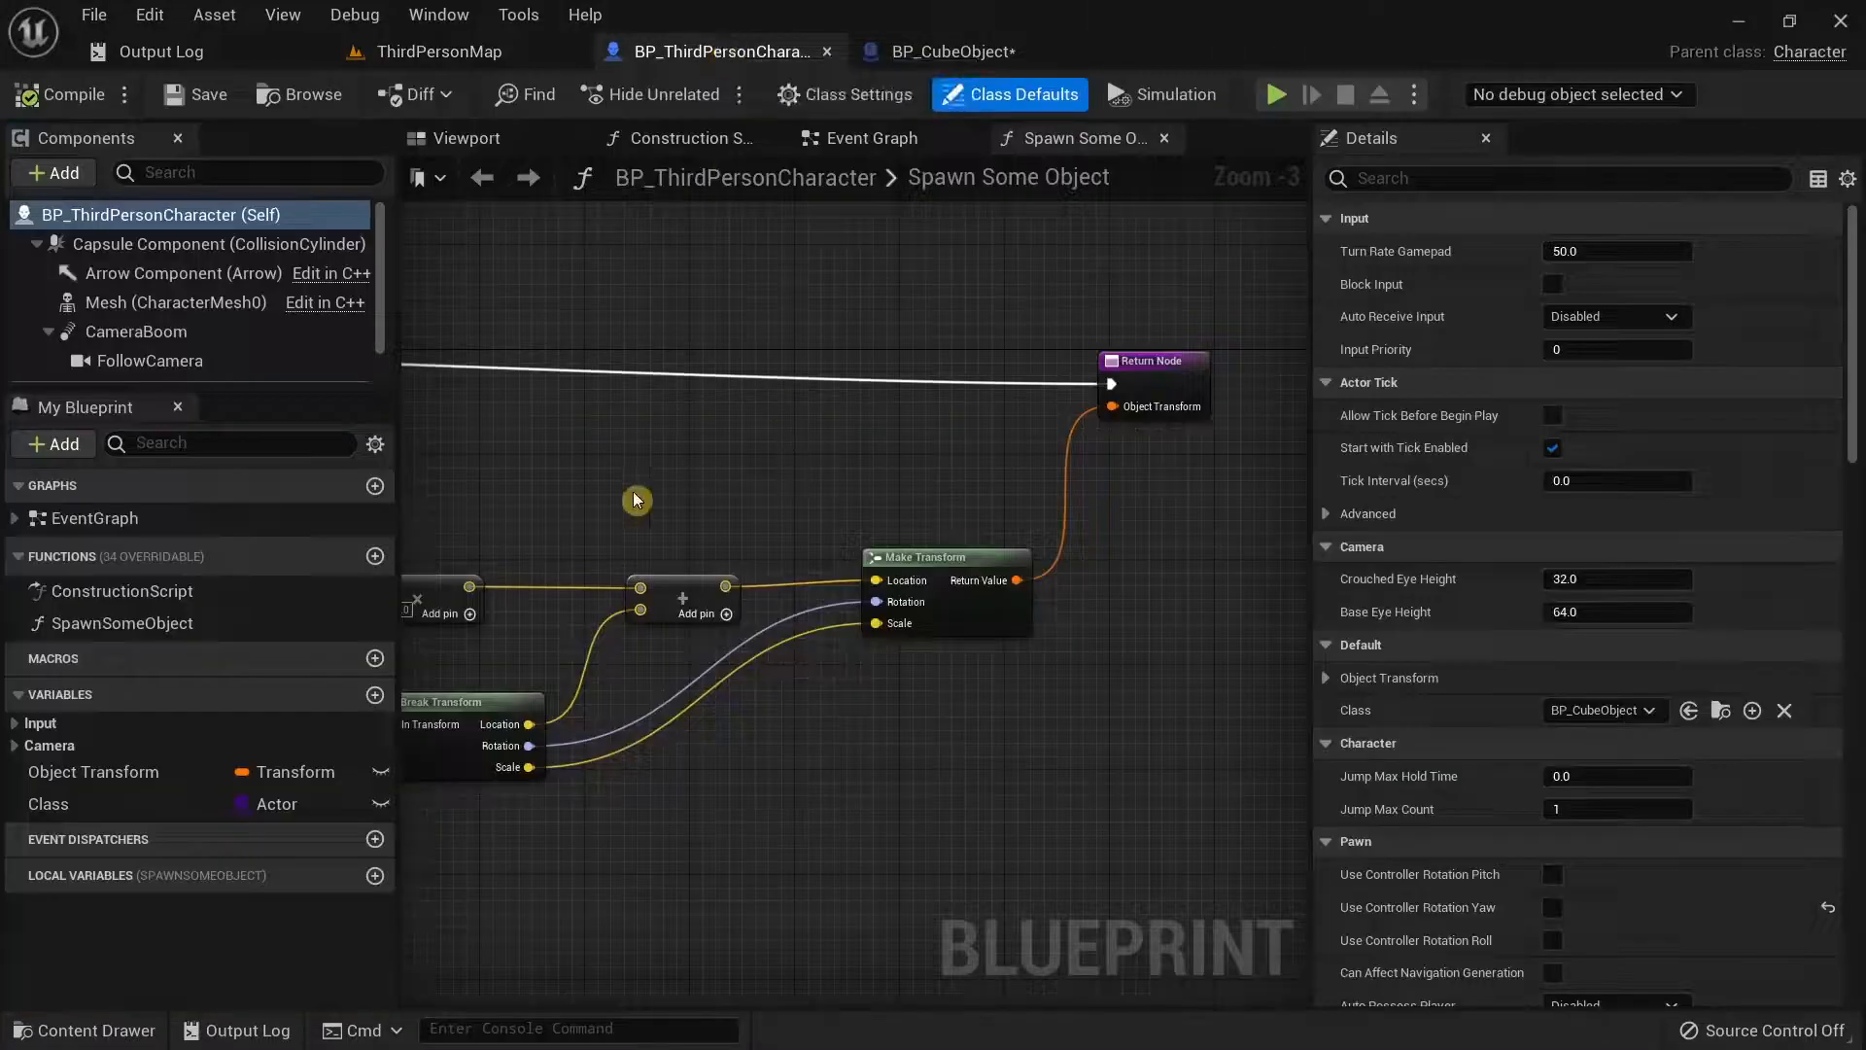
left_click(873, 138)
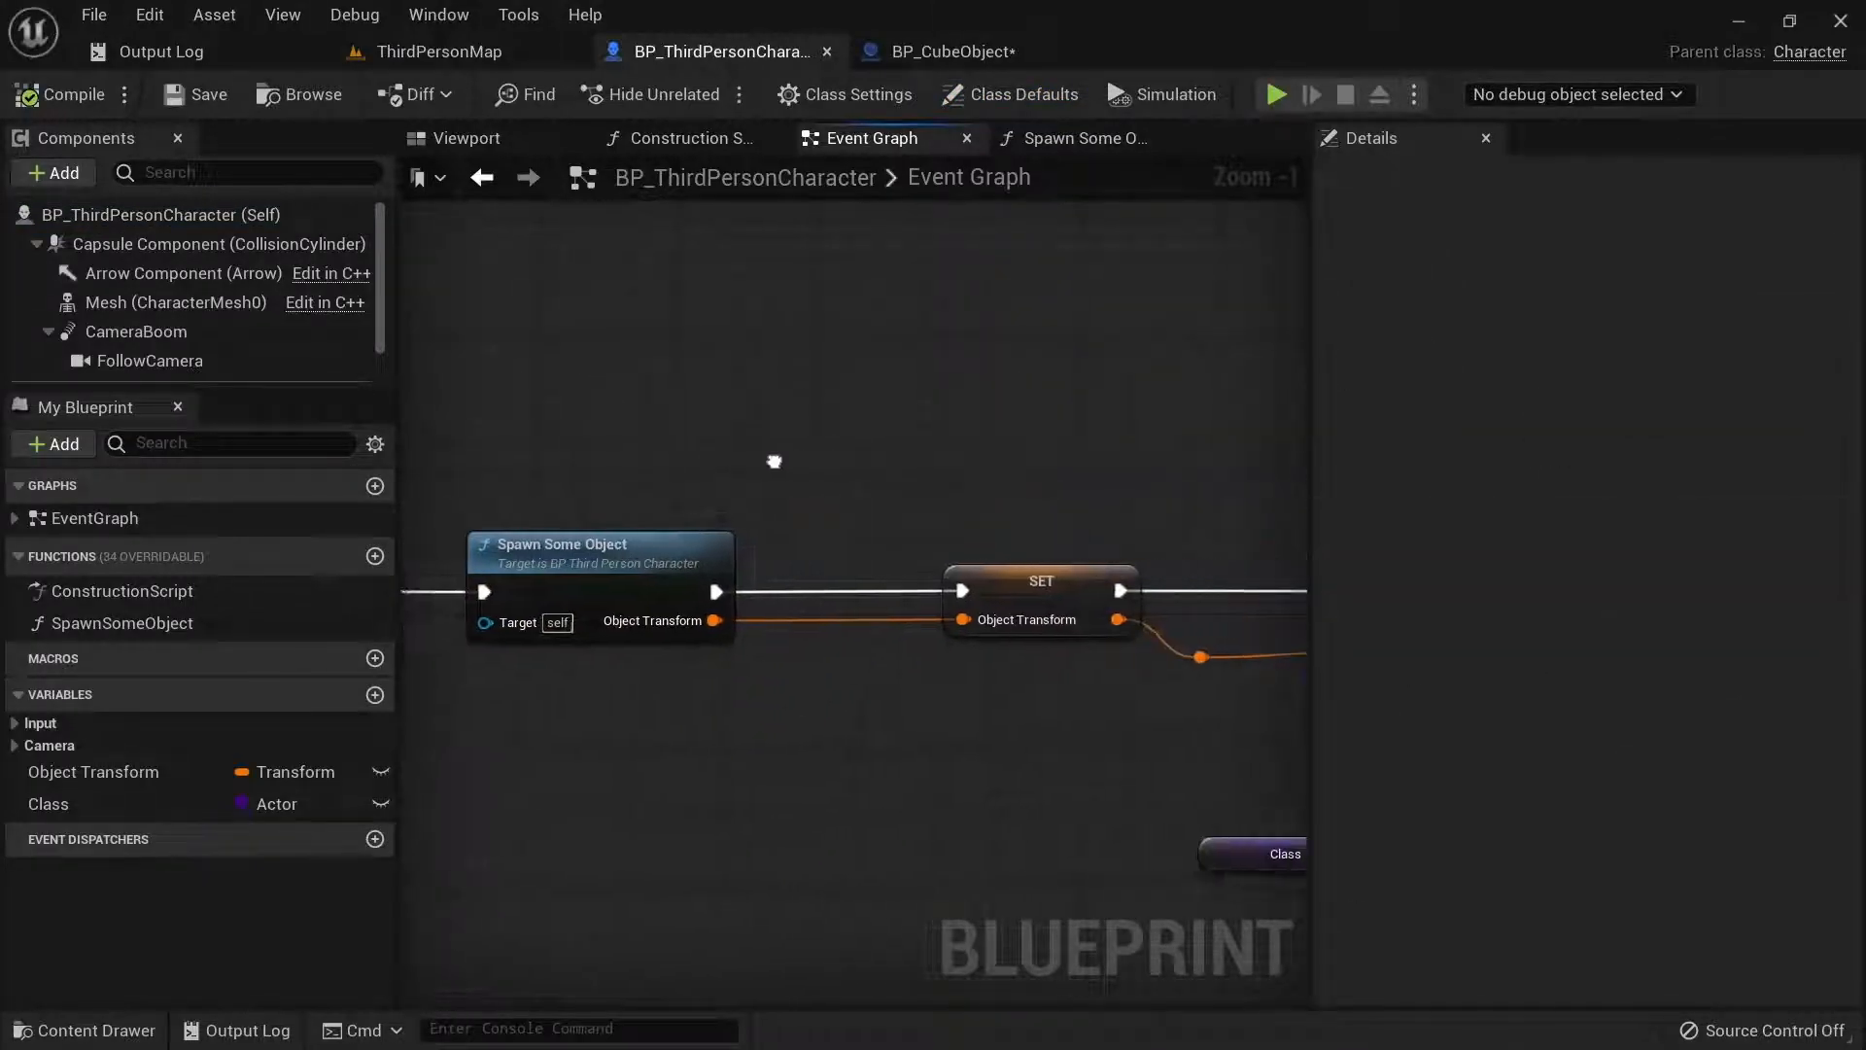
left_click(1083, 138)
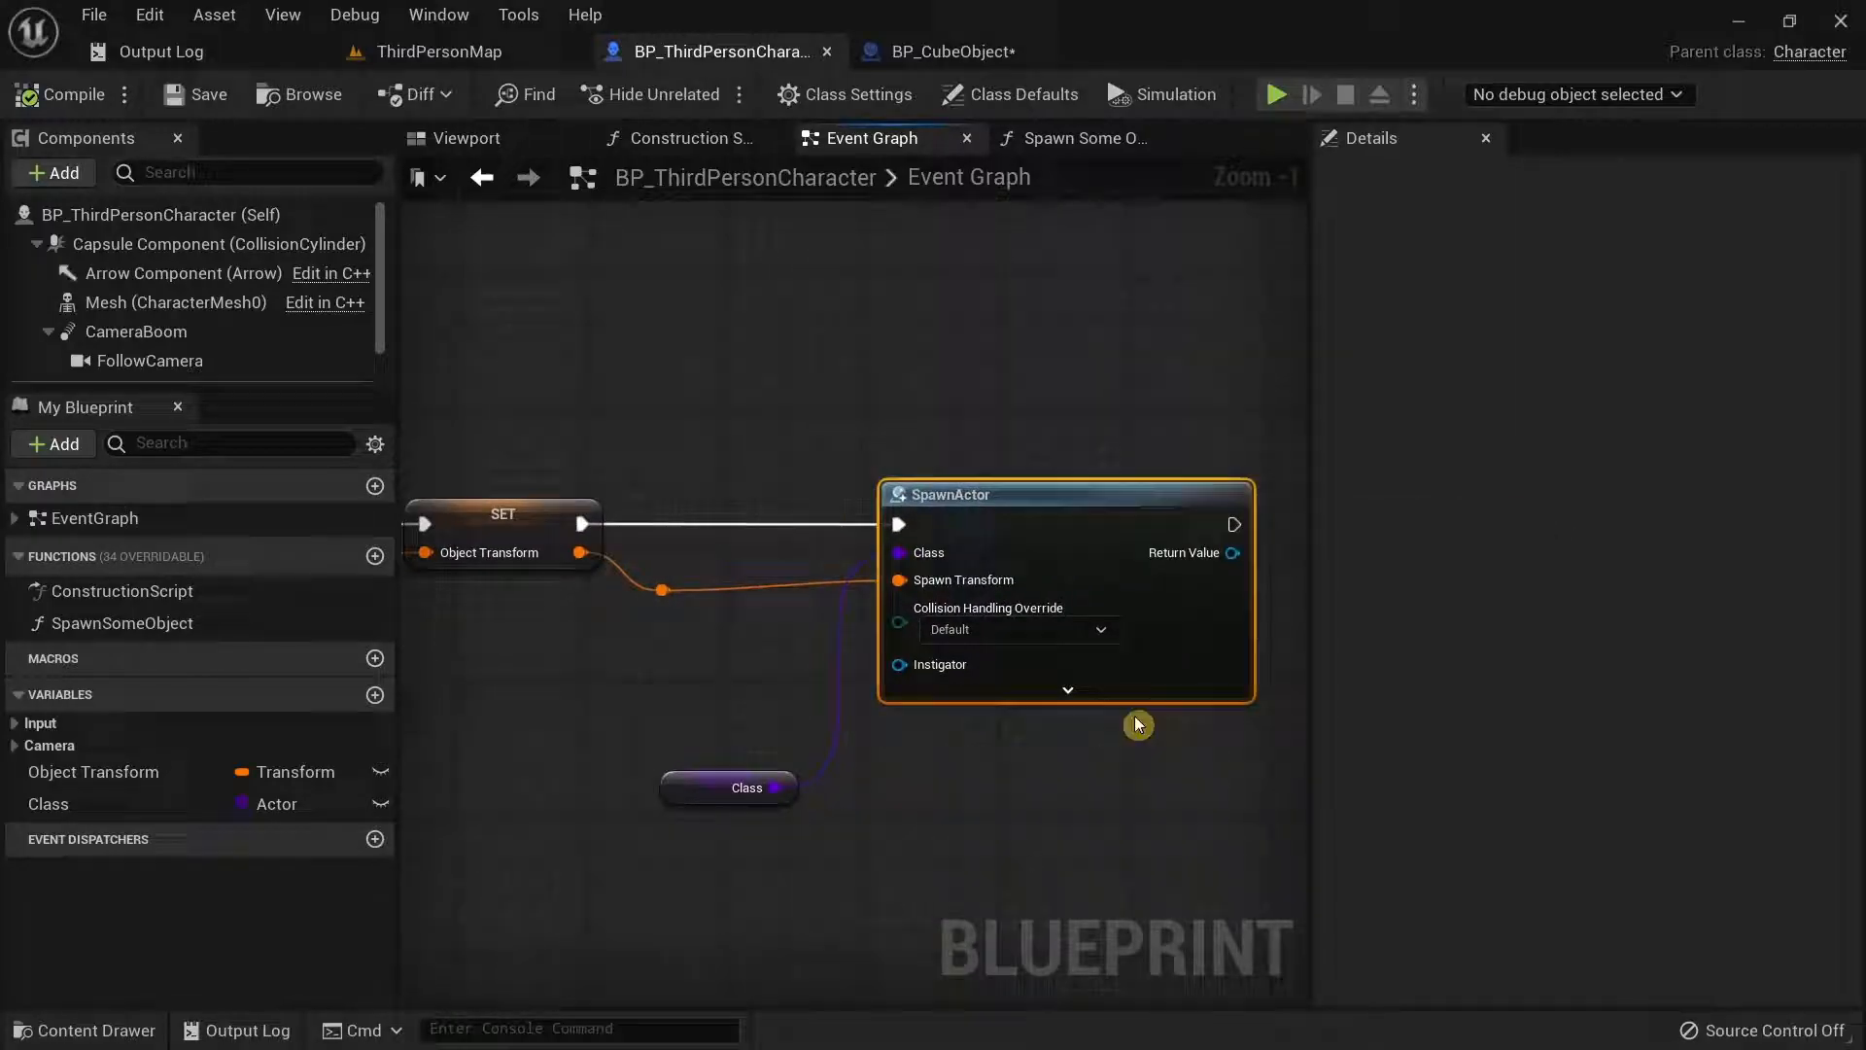
mouse_move(698, 788)
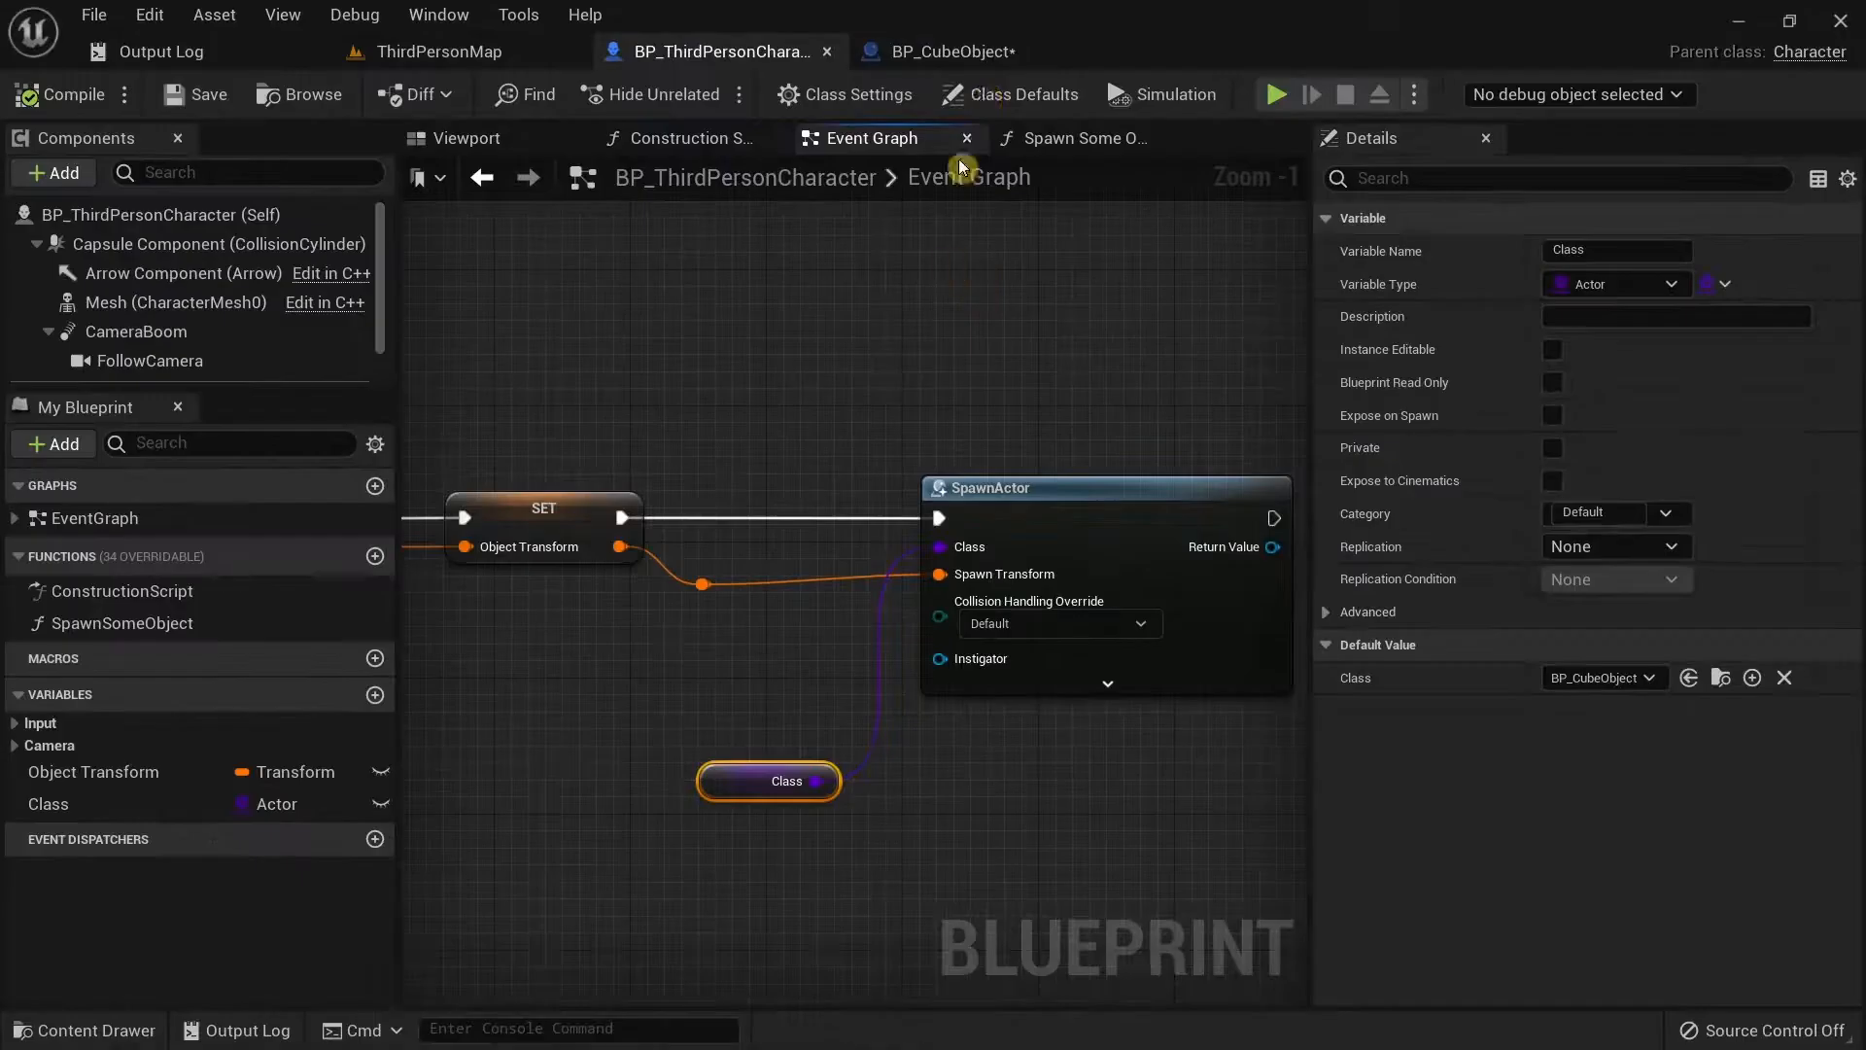
left_click(945, 51)
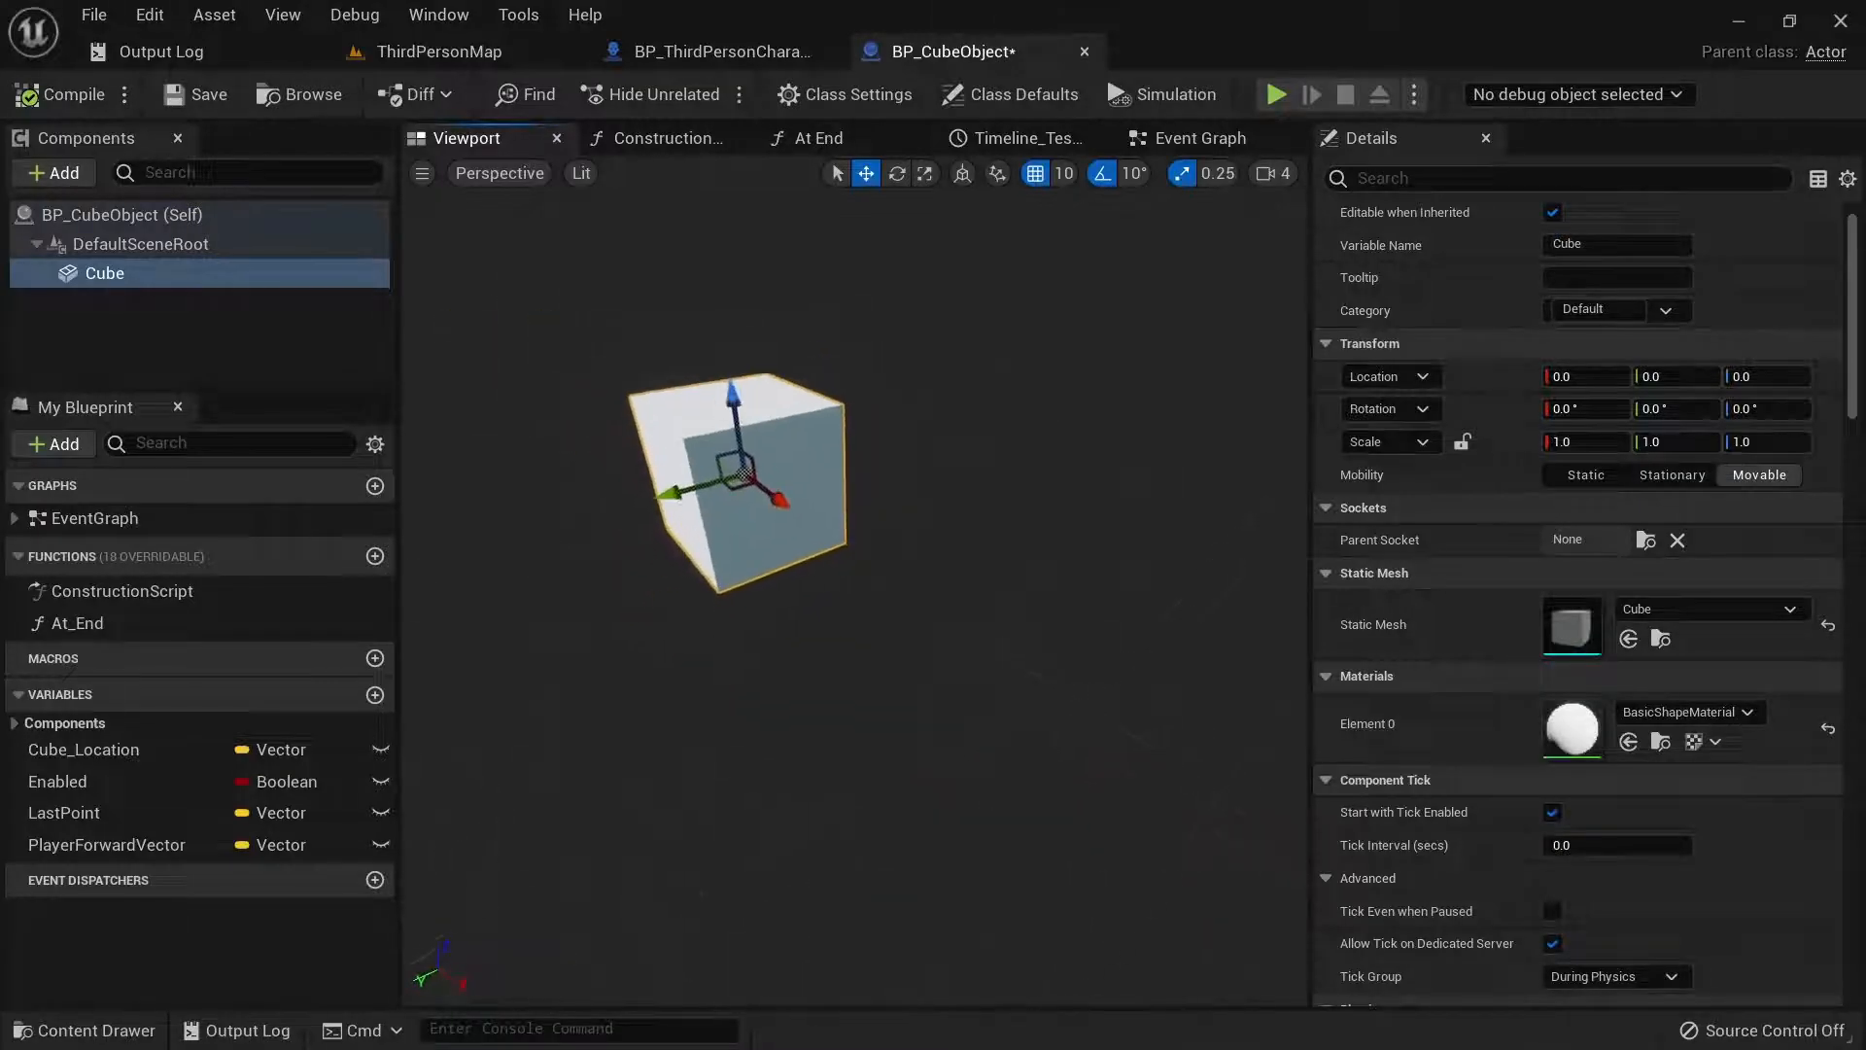
View BP_CubeObject's Event Graph with the Cube reference feeding Add Impulse along the forward vector.
left_click(1201, 136)
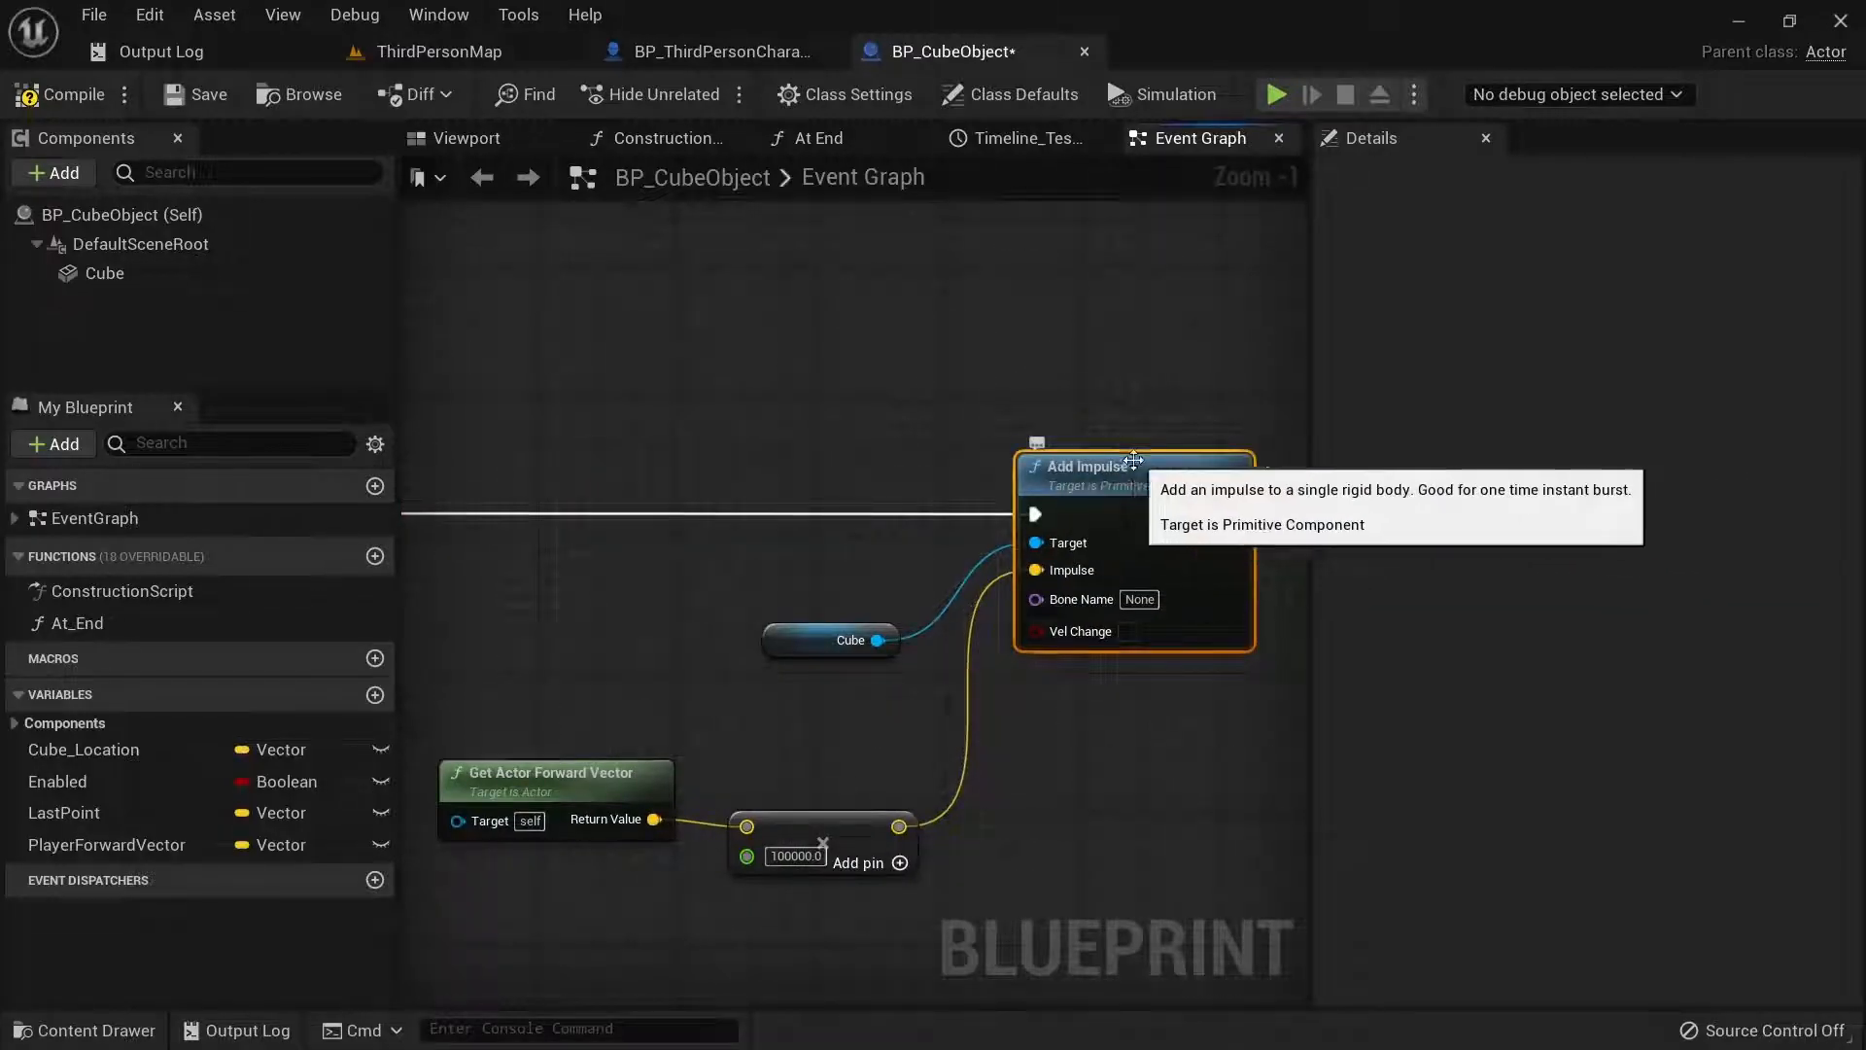
left_click(849, 640)
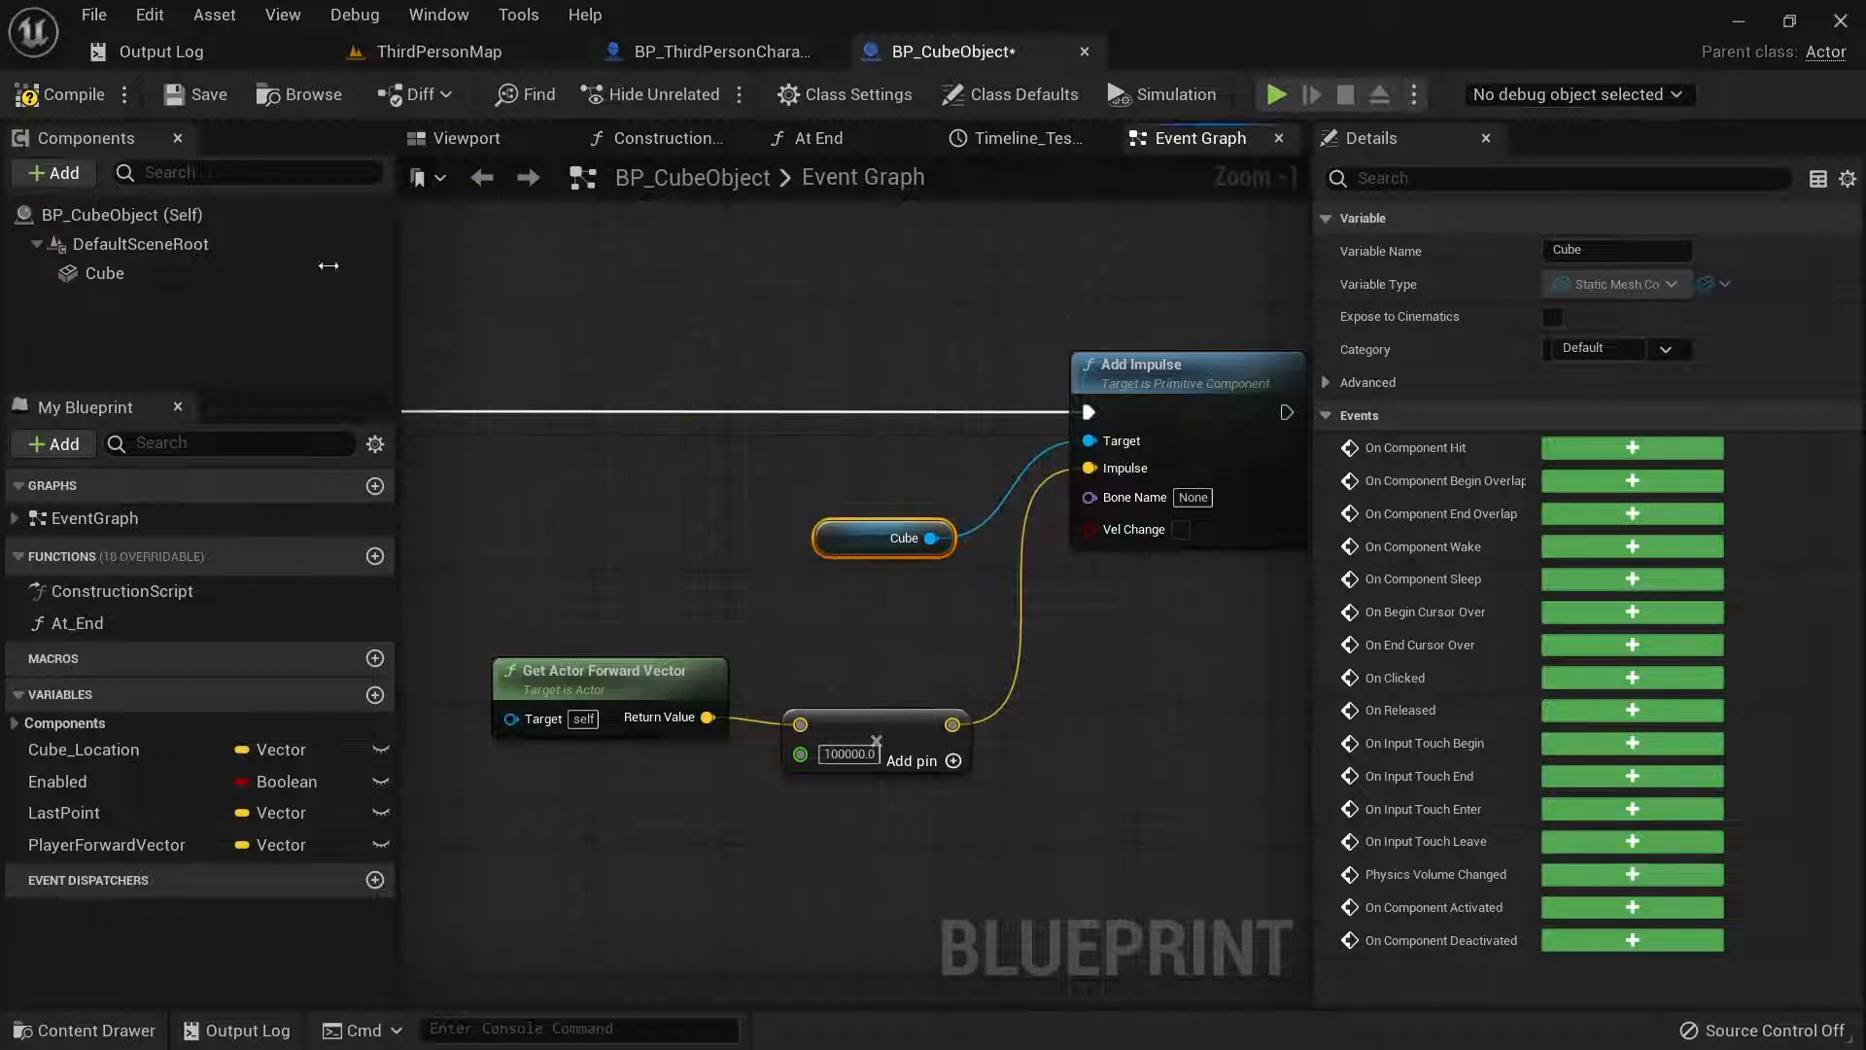
left_click(466, 138)
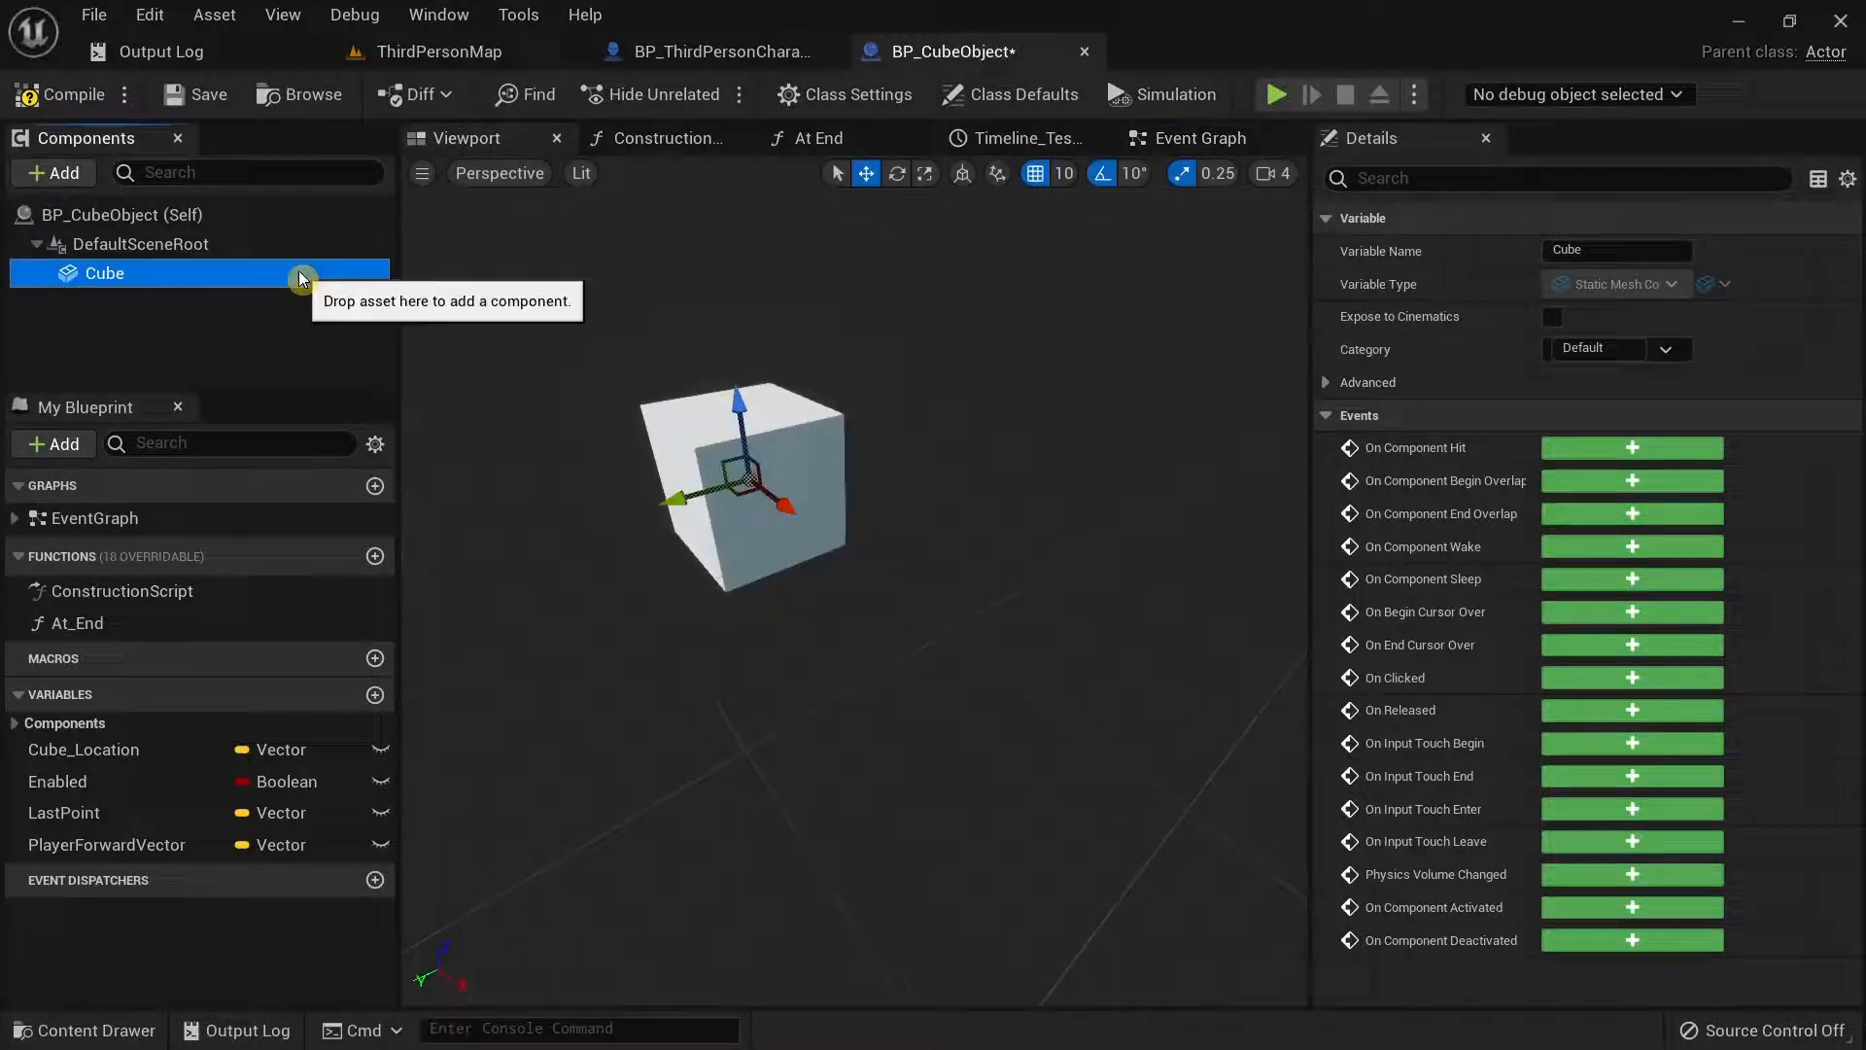
left_click(1202, 138)
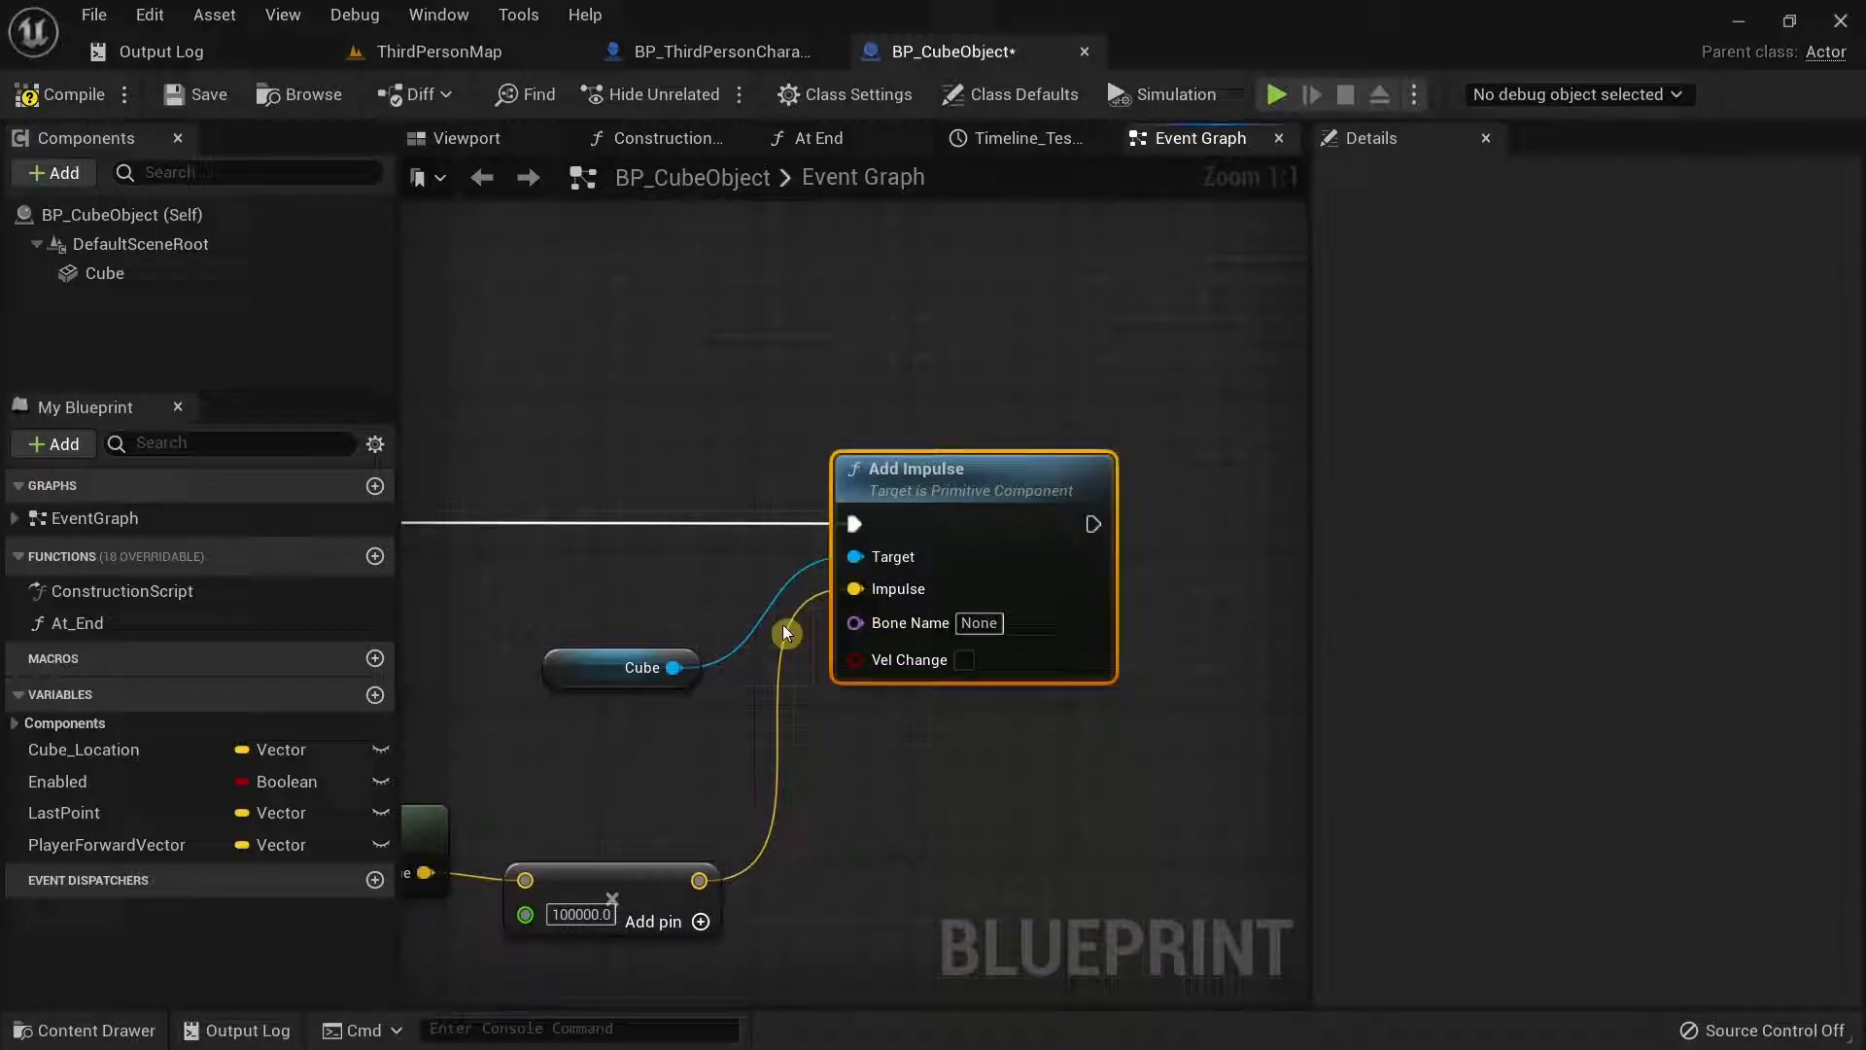
left_click(464, 138)
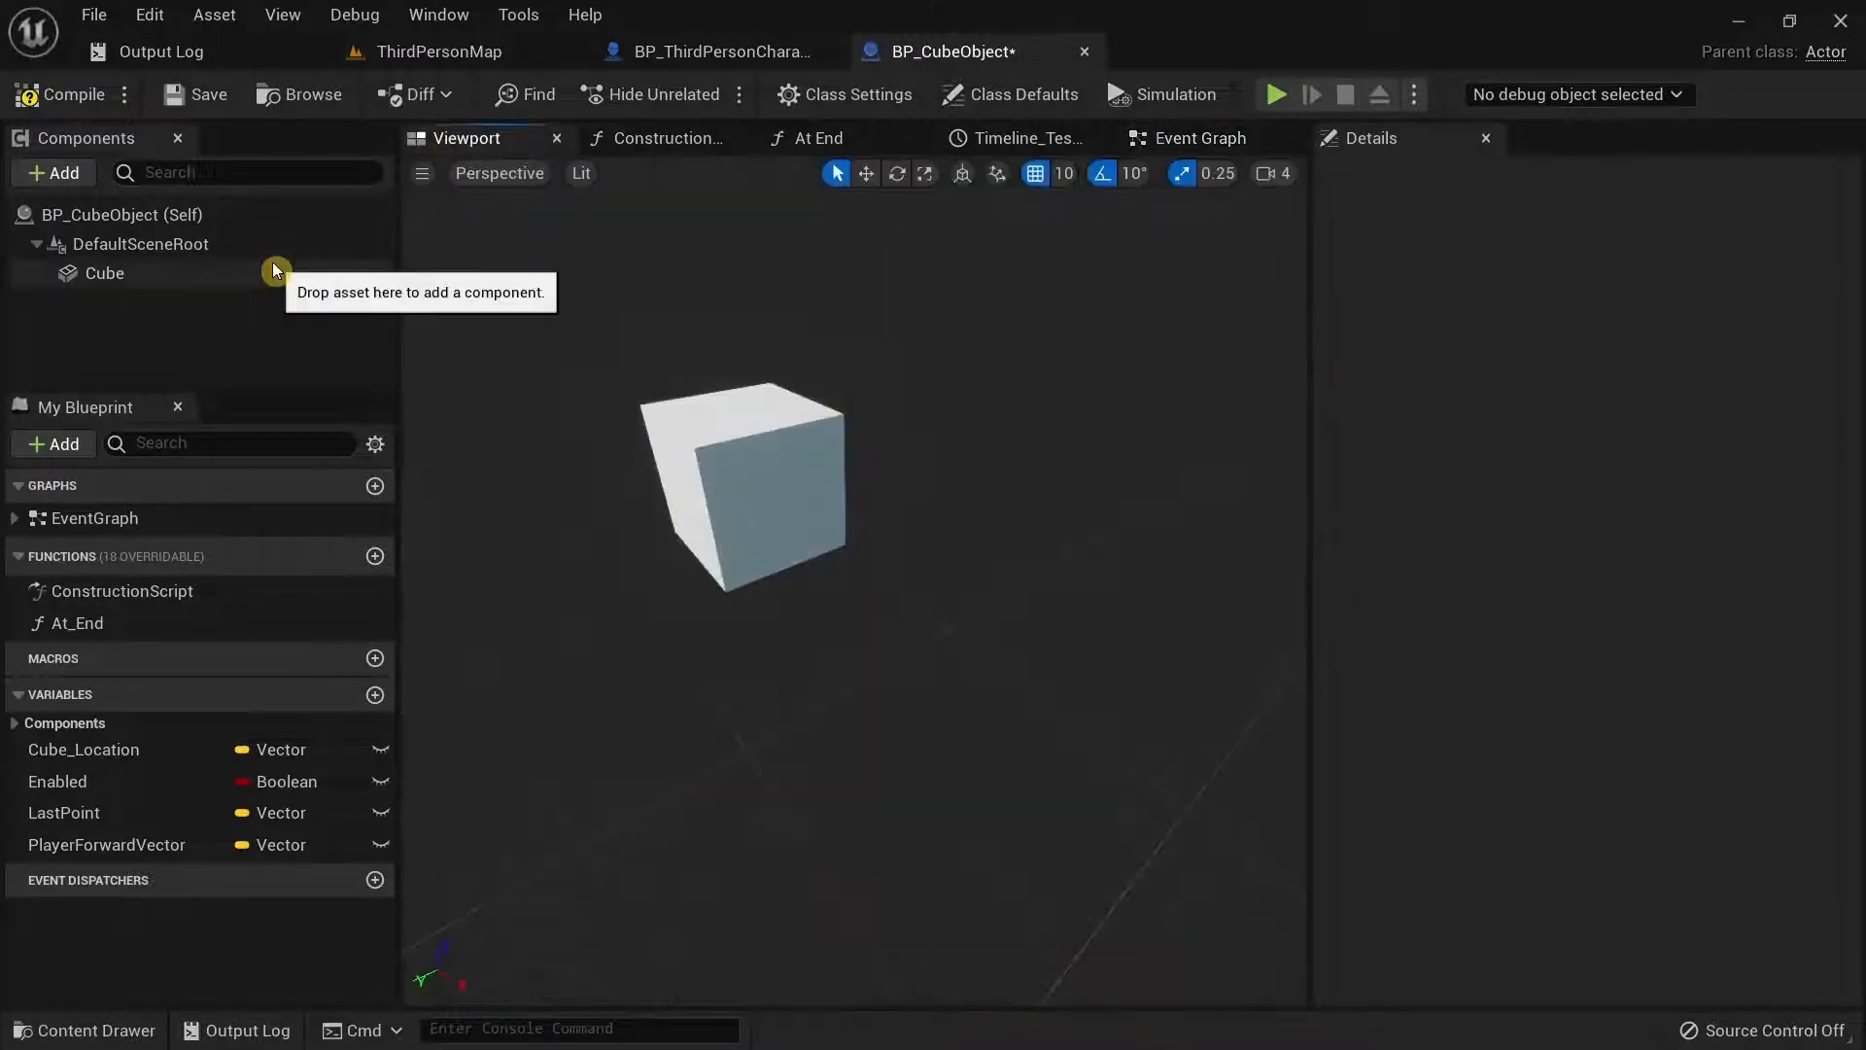
left_click(103, 272)
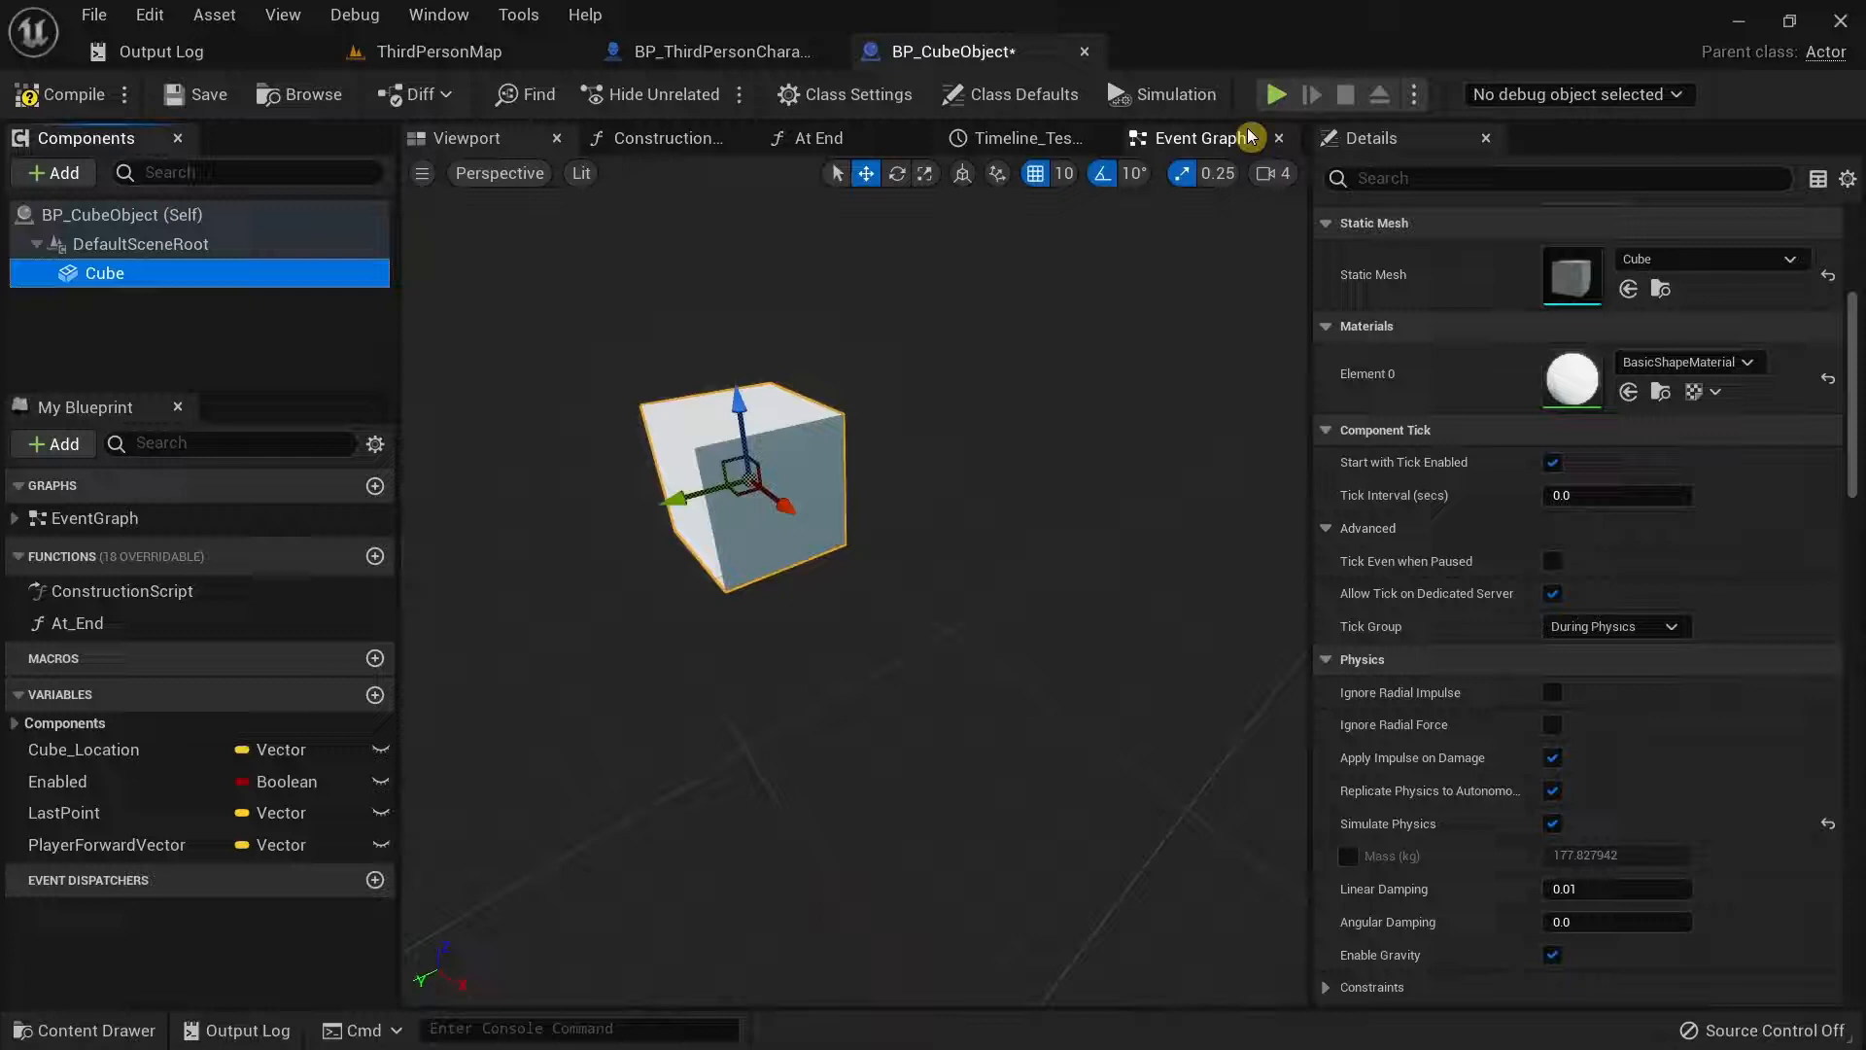
left_click(1193, 138)
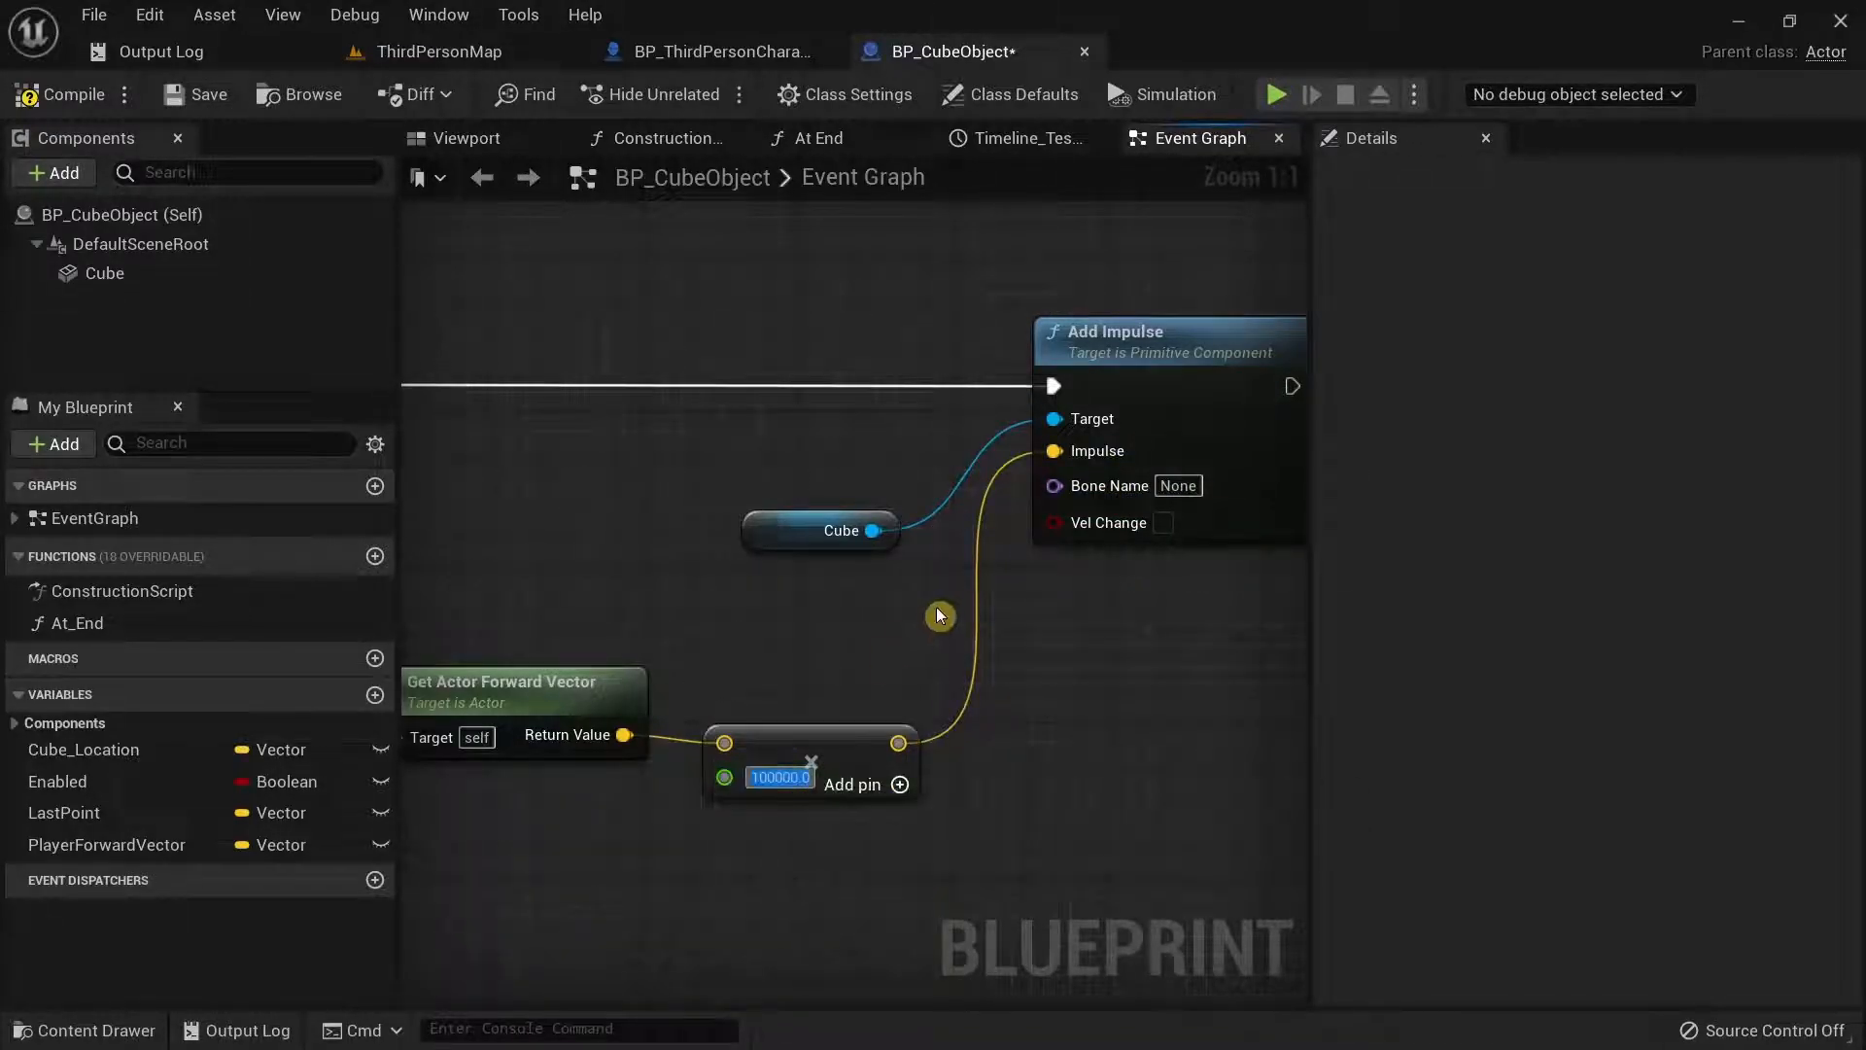
Set the impulse multiplier to 100.0 and test it in play mode on ThirdPersonMap.
type("100.0")
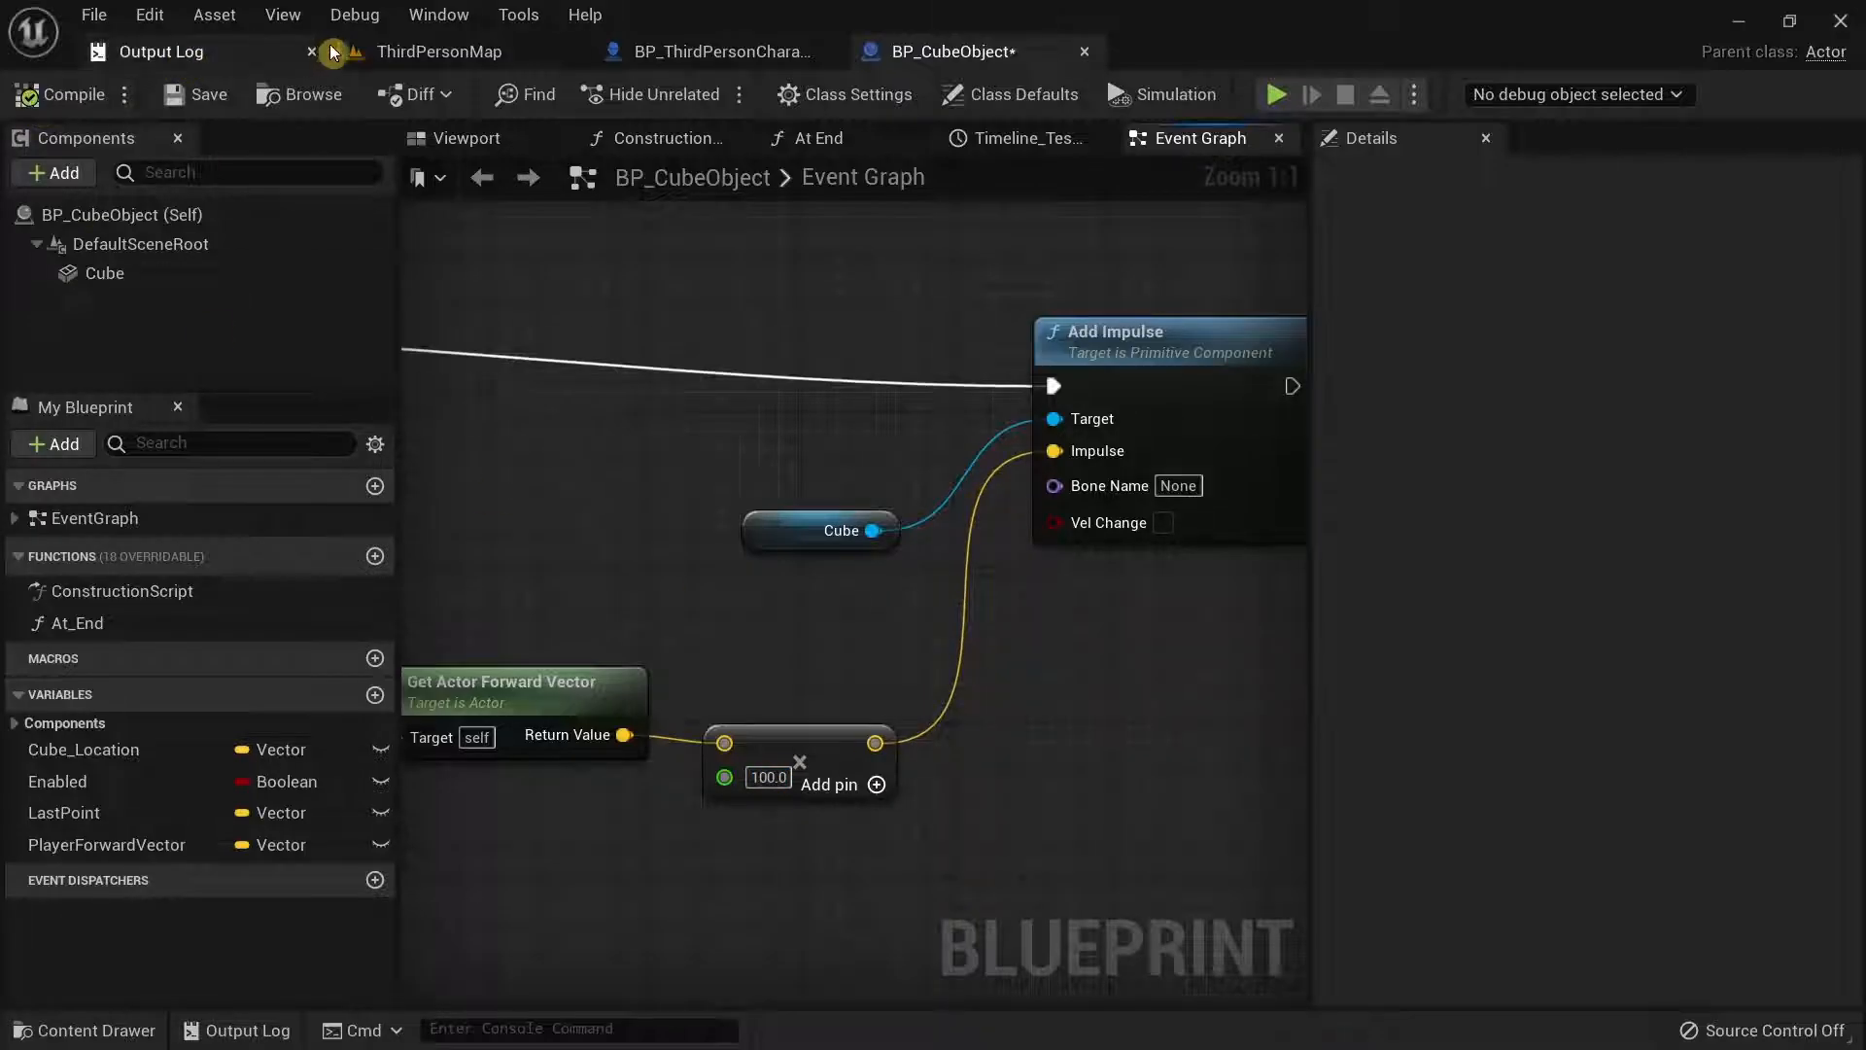
left_click(437, 50)
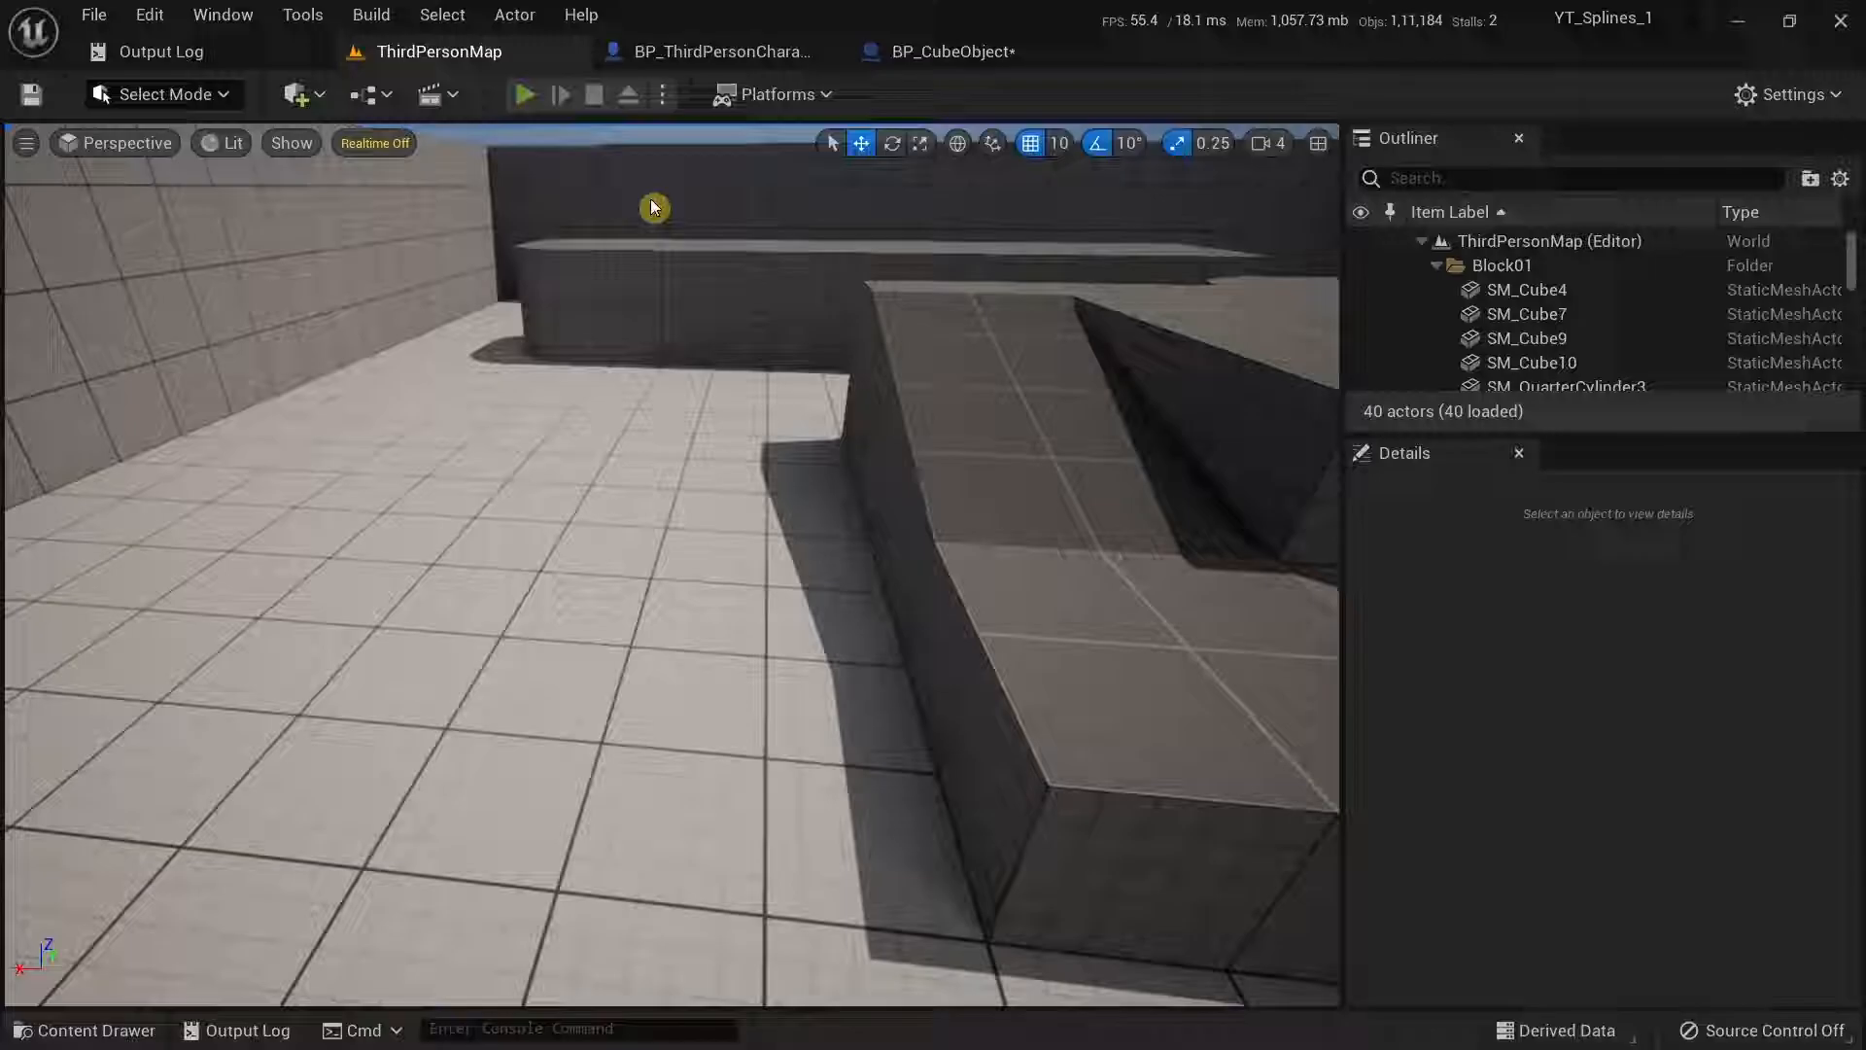
left_click(525, 93)
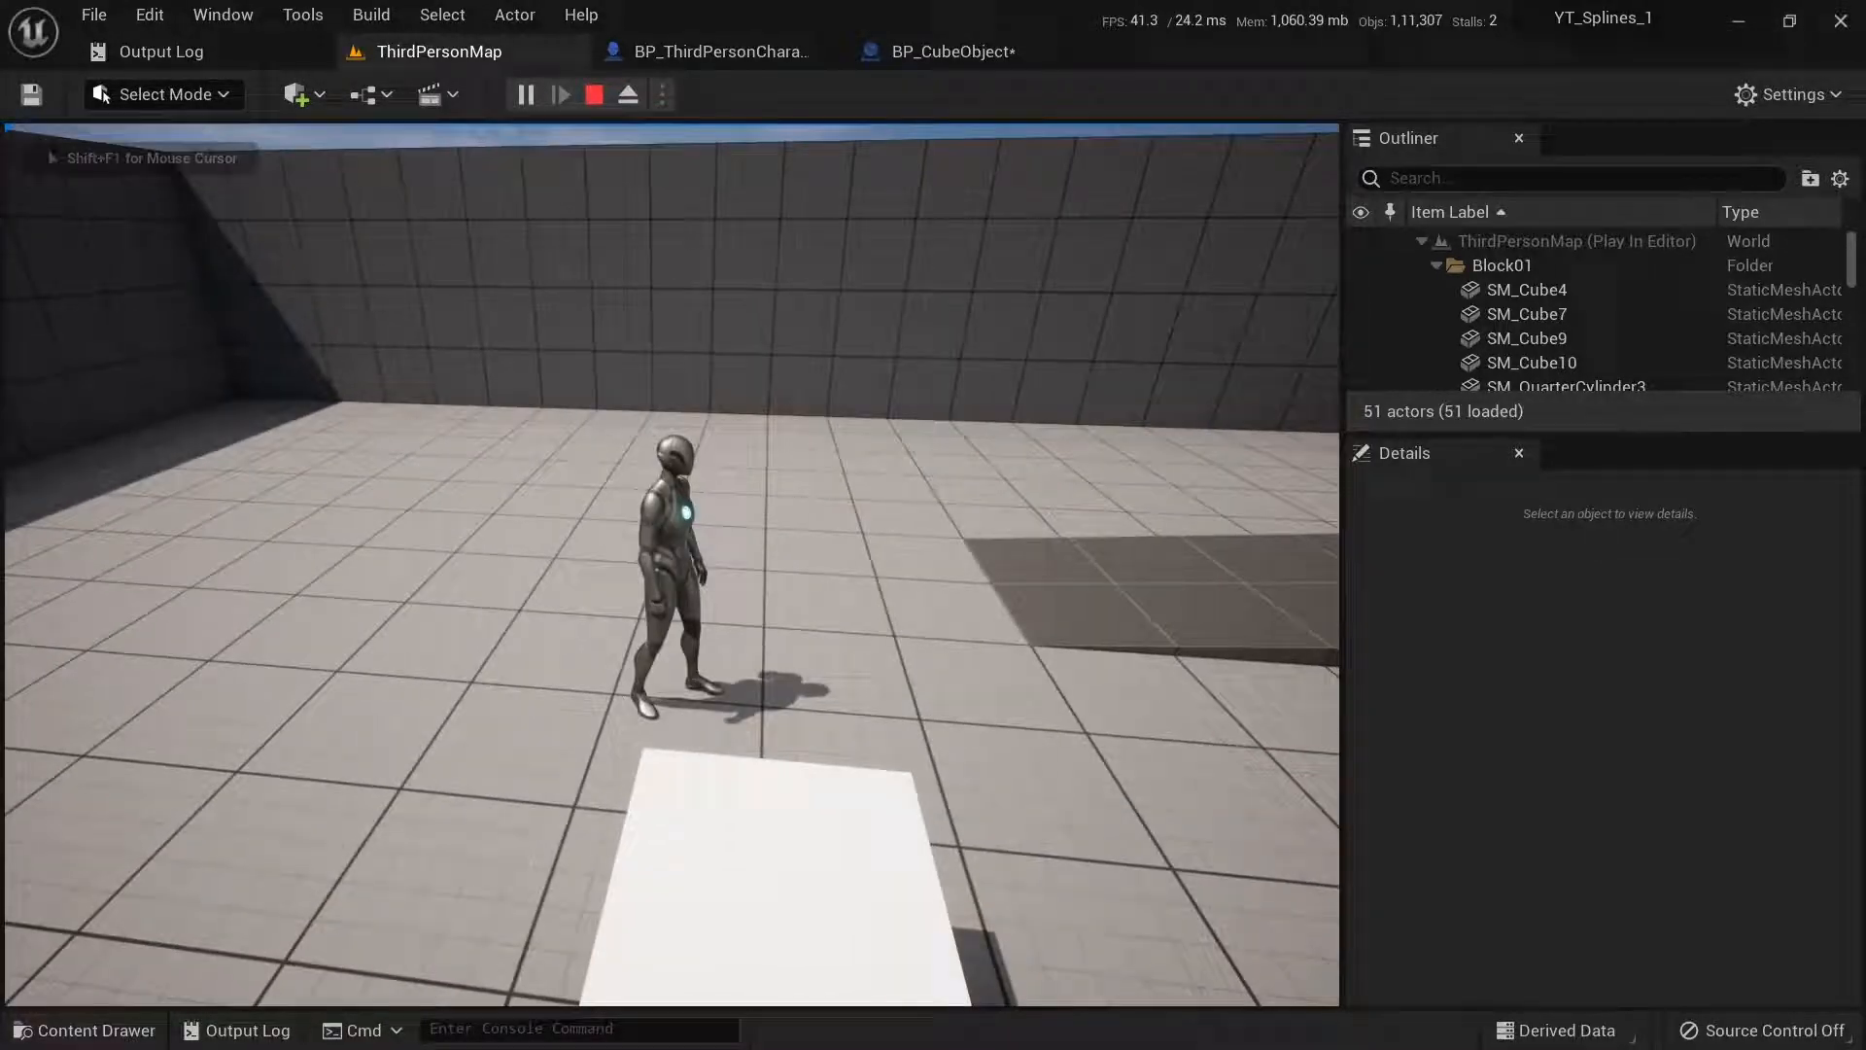
left_click(950, 51)
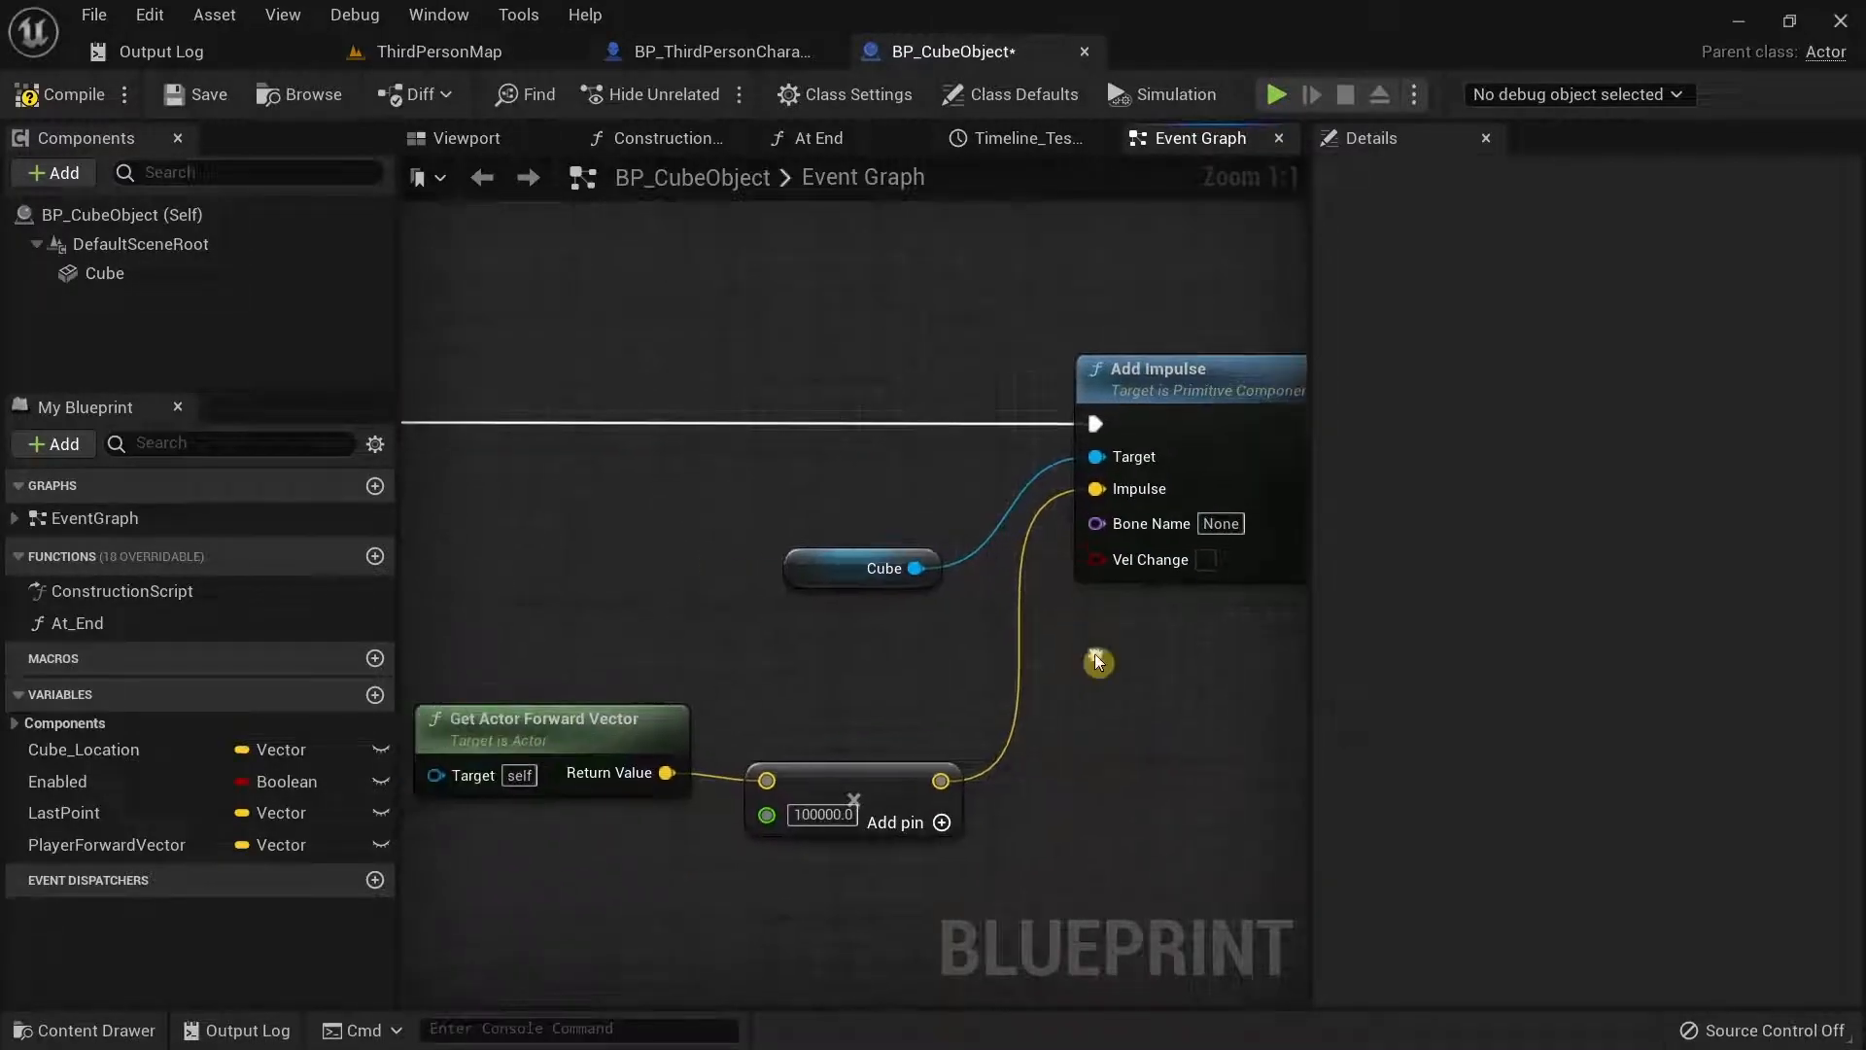
Set the Cube component's scale to 0.5 on all axes and test the smaller cube in play.
left_click_drag(1094, 663, 921, 808)
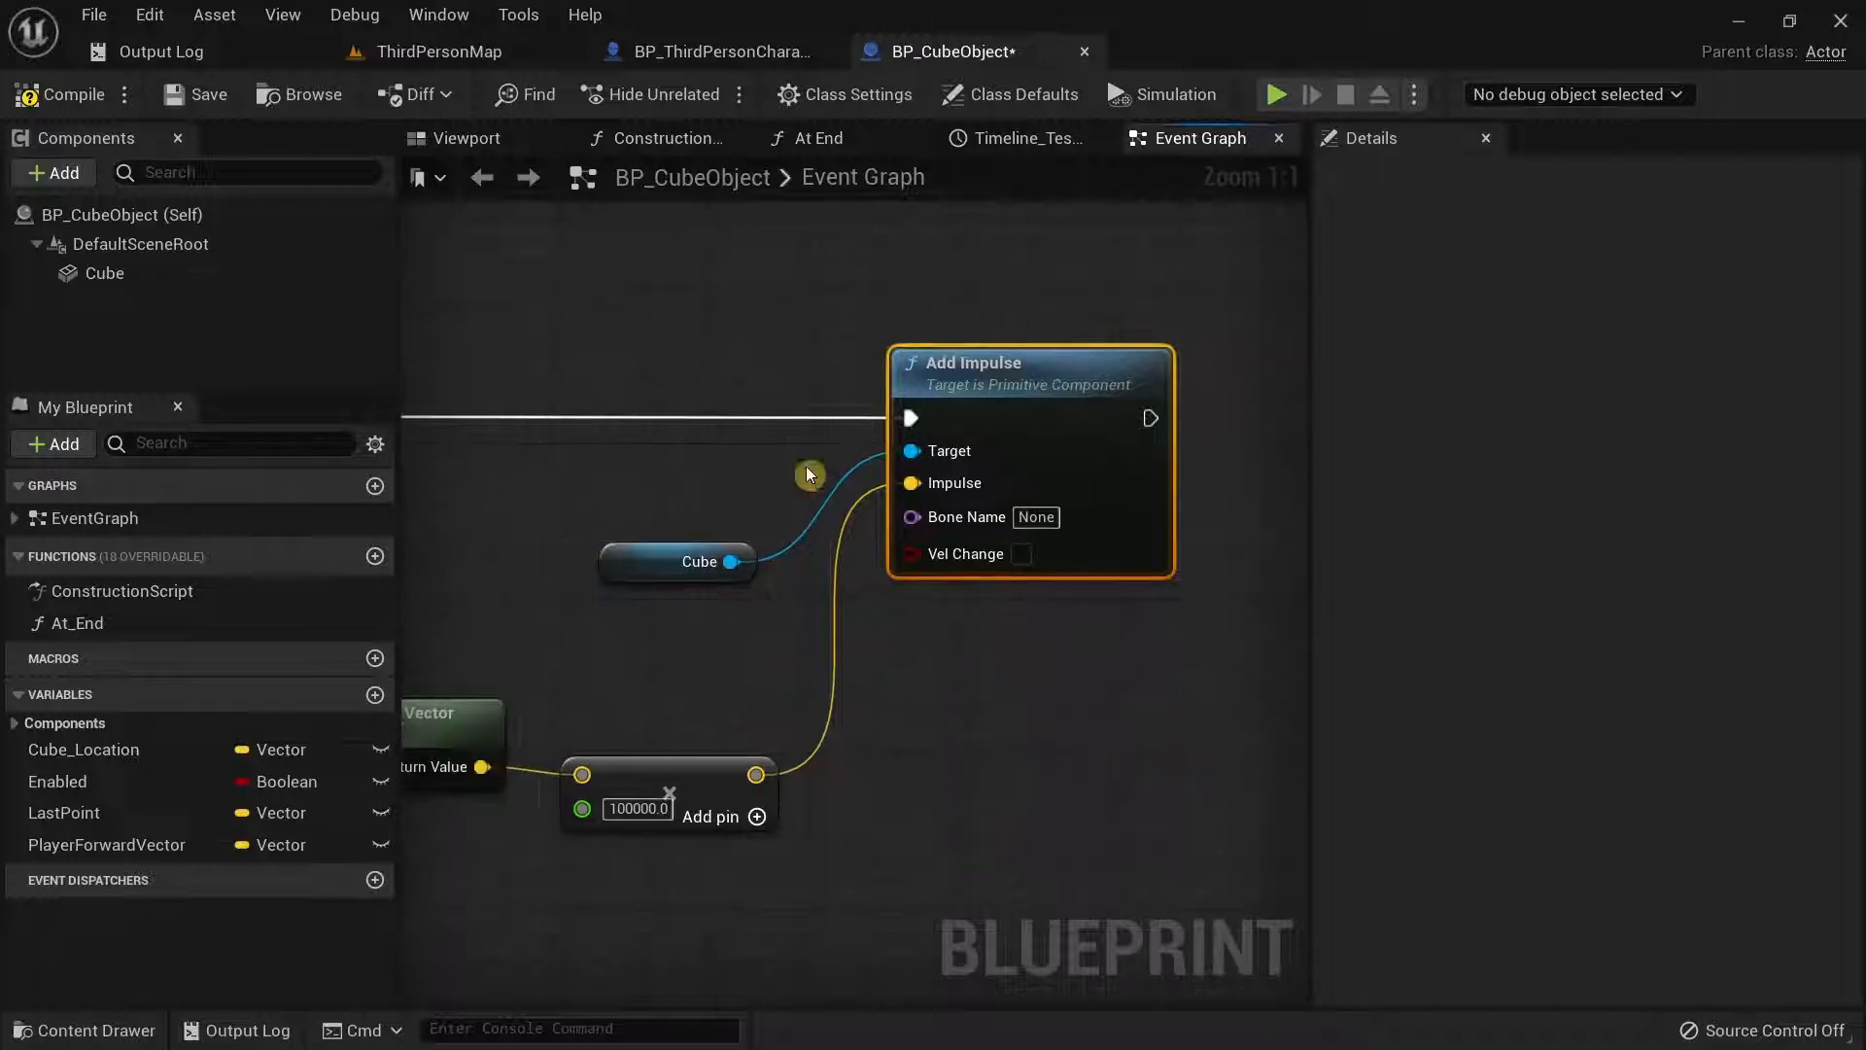
left_click(465, 136)
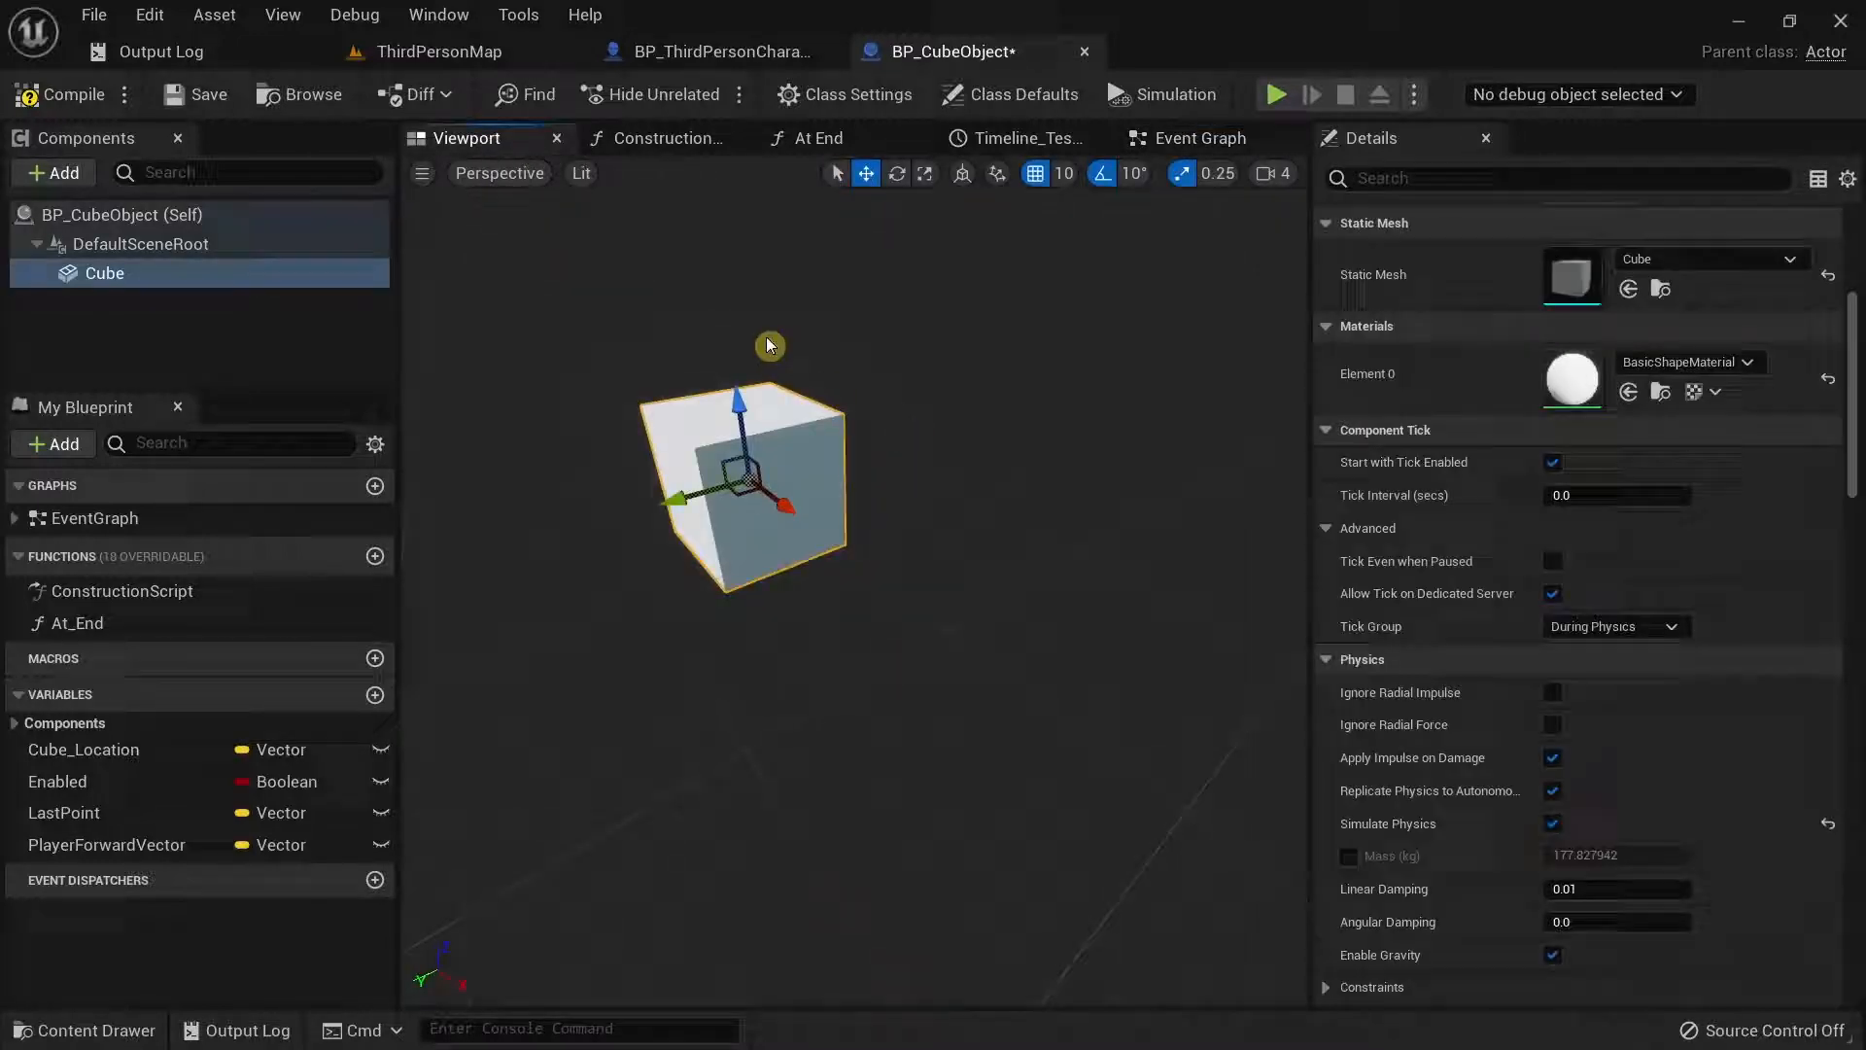
left_click(105, 272)
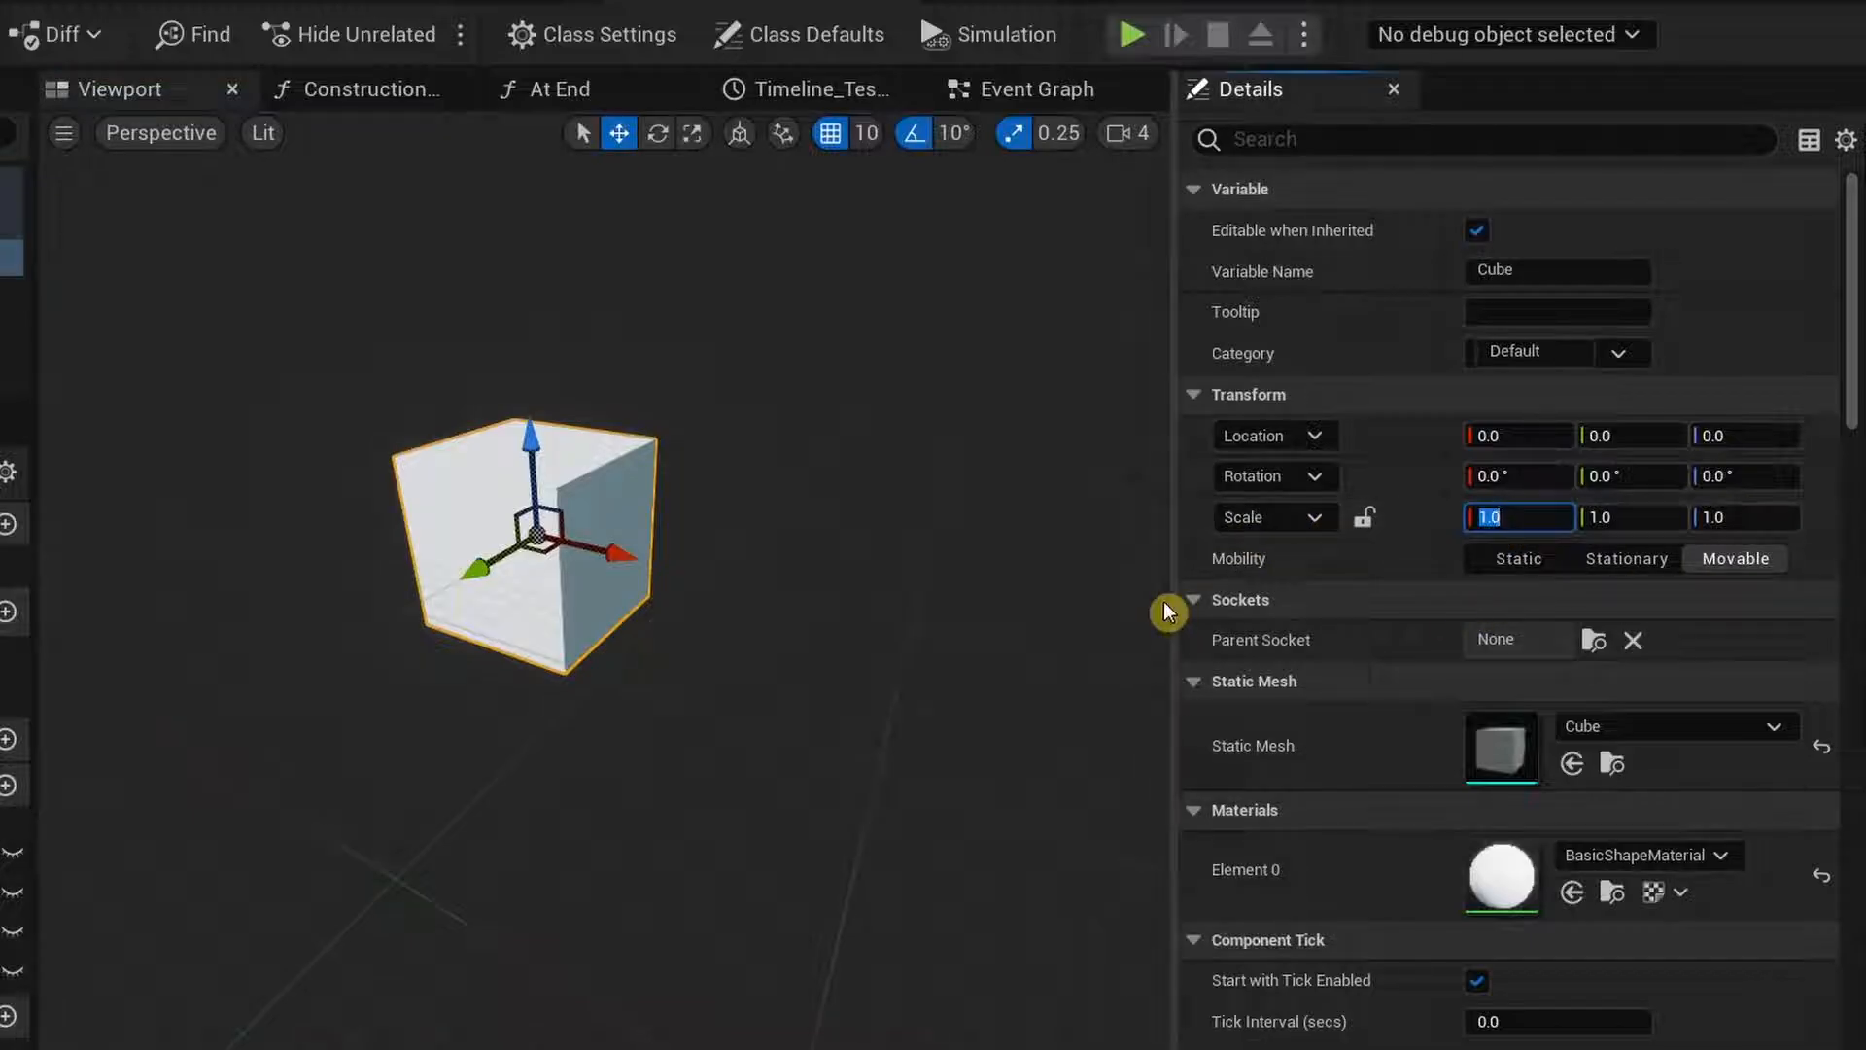
type(".5")
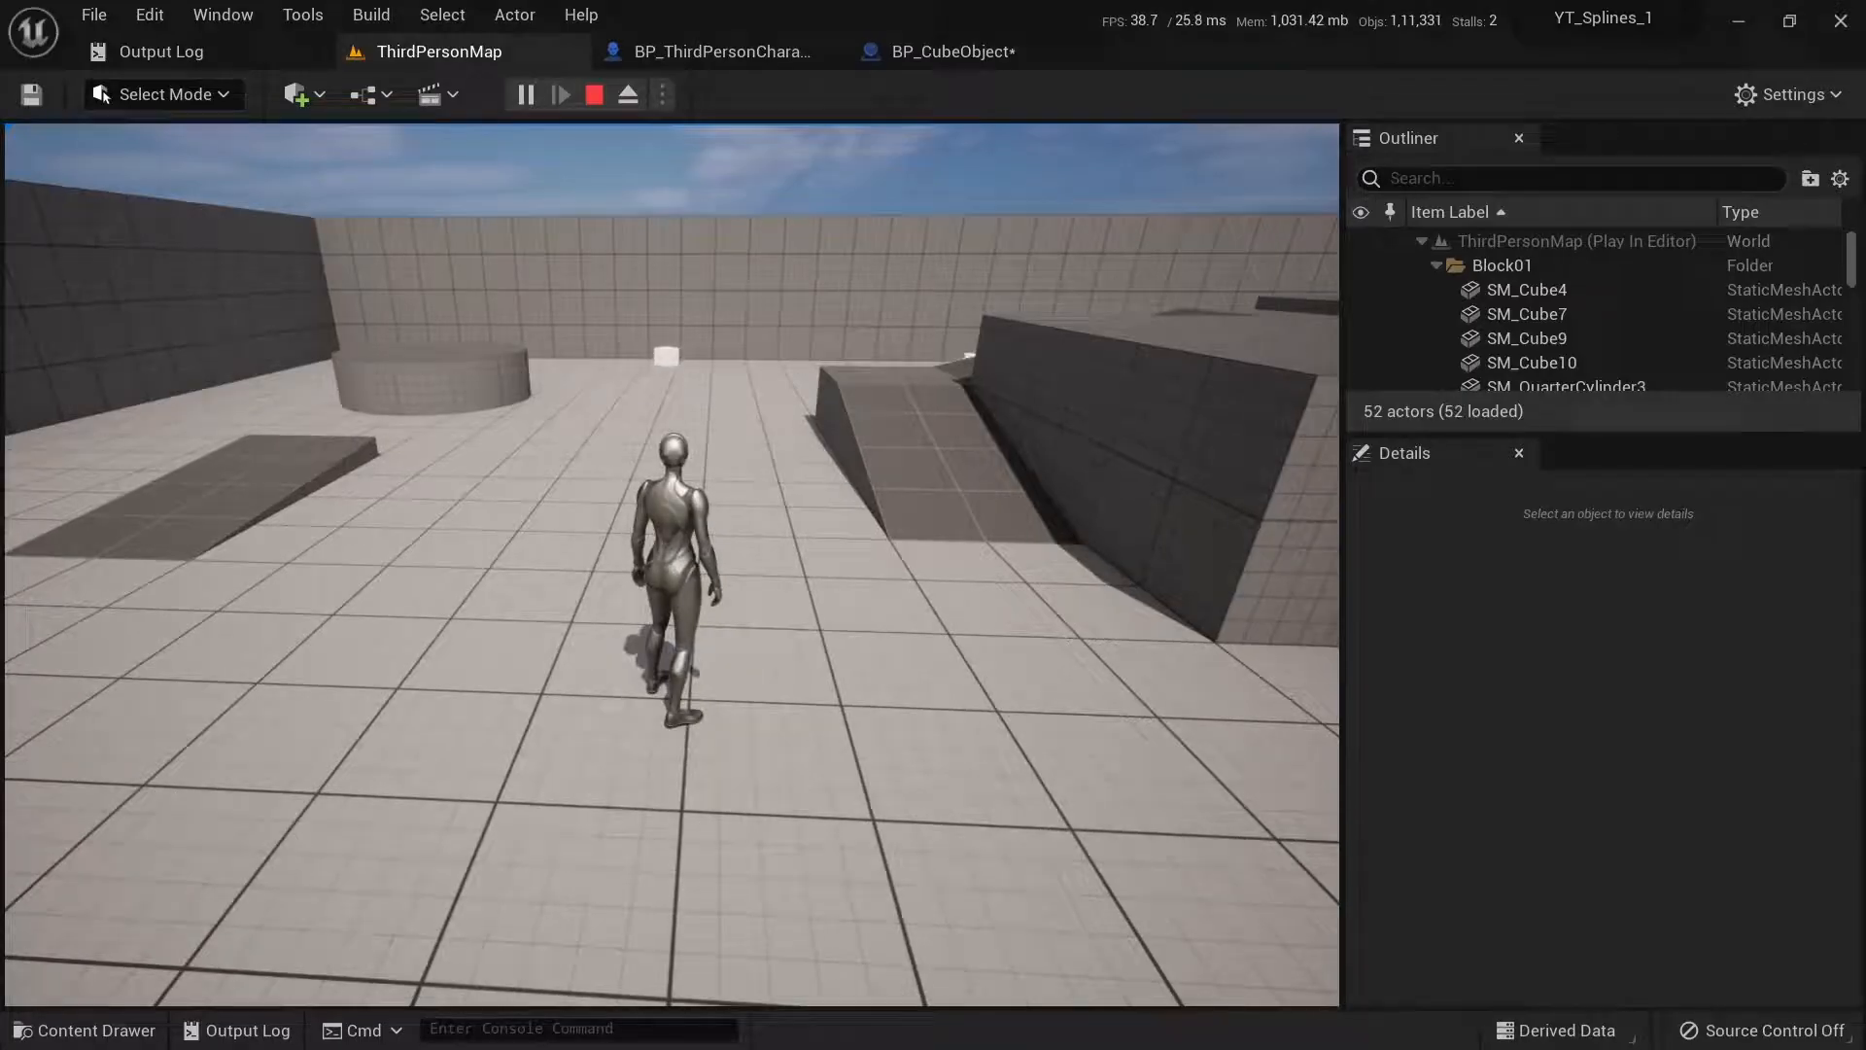
left_click(948, 51)
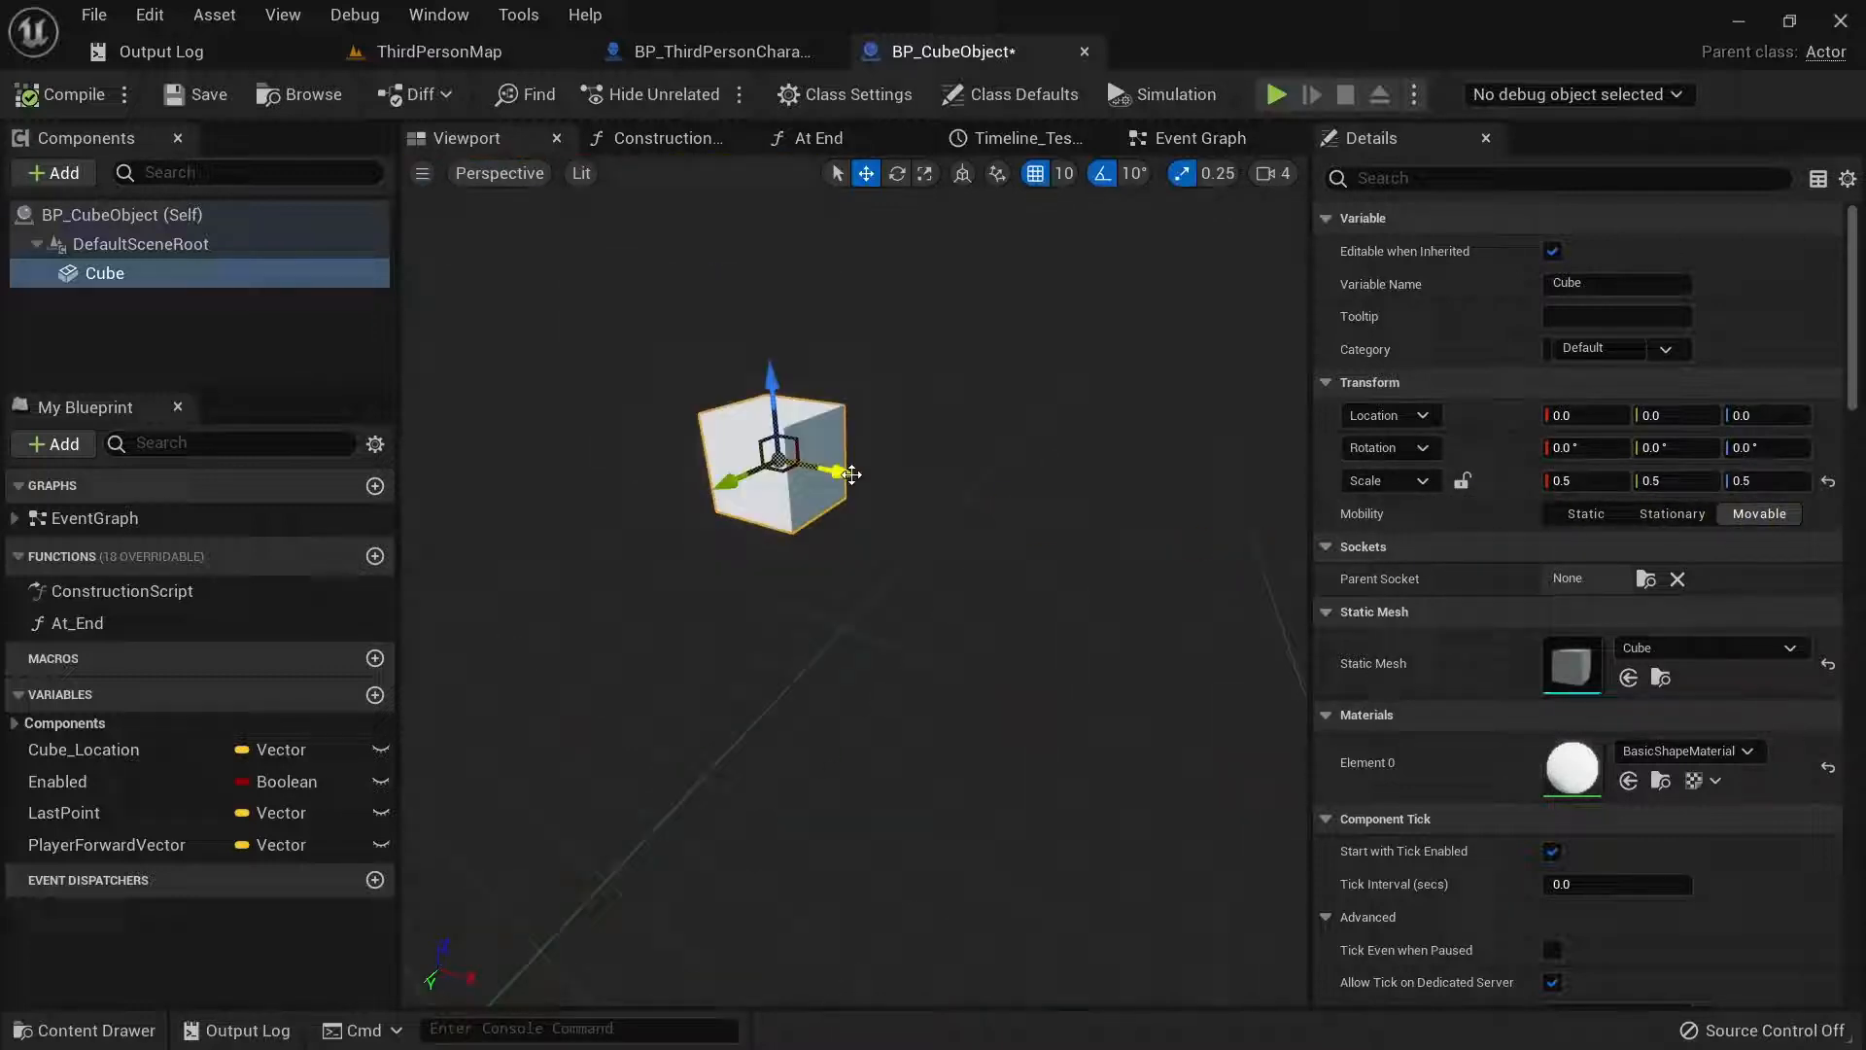
Return to the impulse Event Graph showing the 100000 multiplier feeding Add Impulse.
left_click(1199, 138)
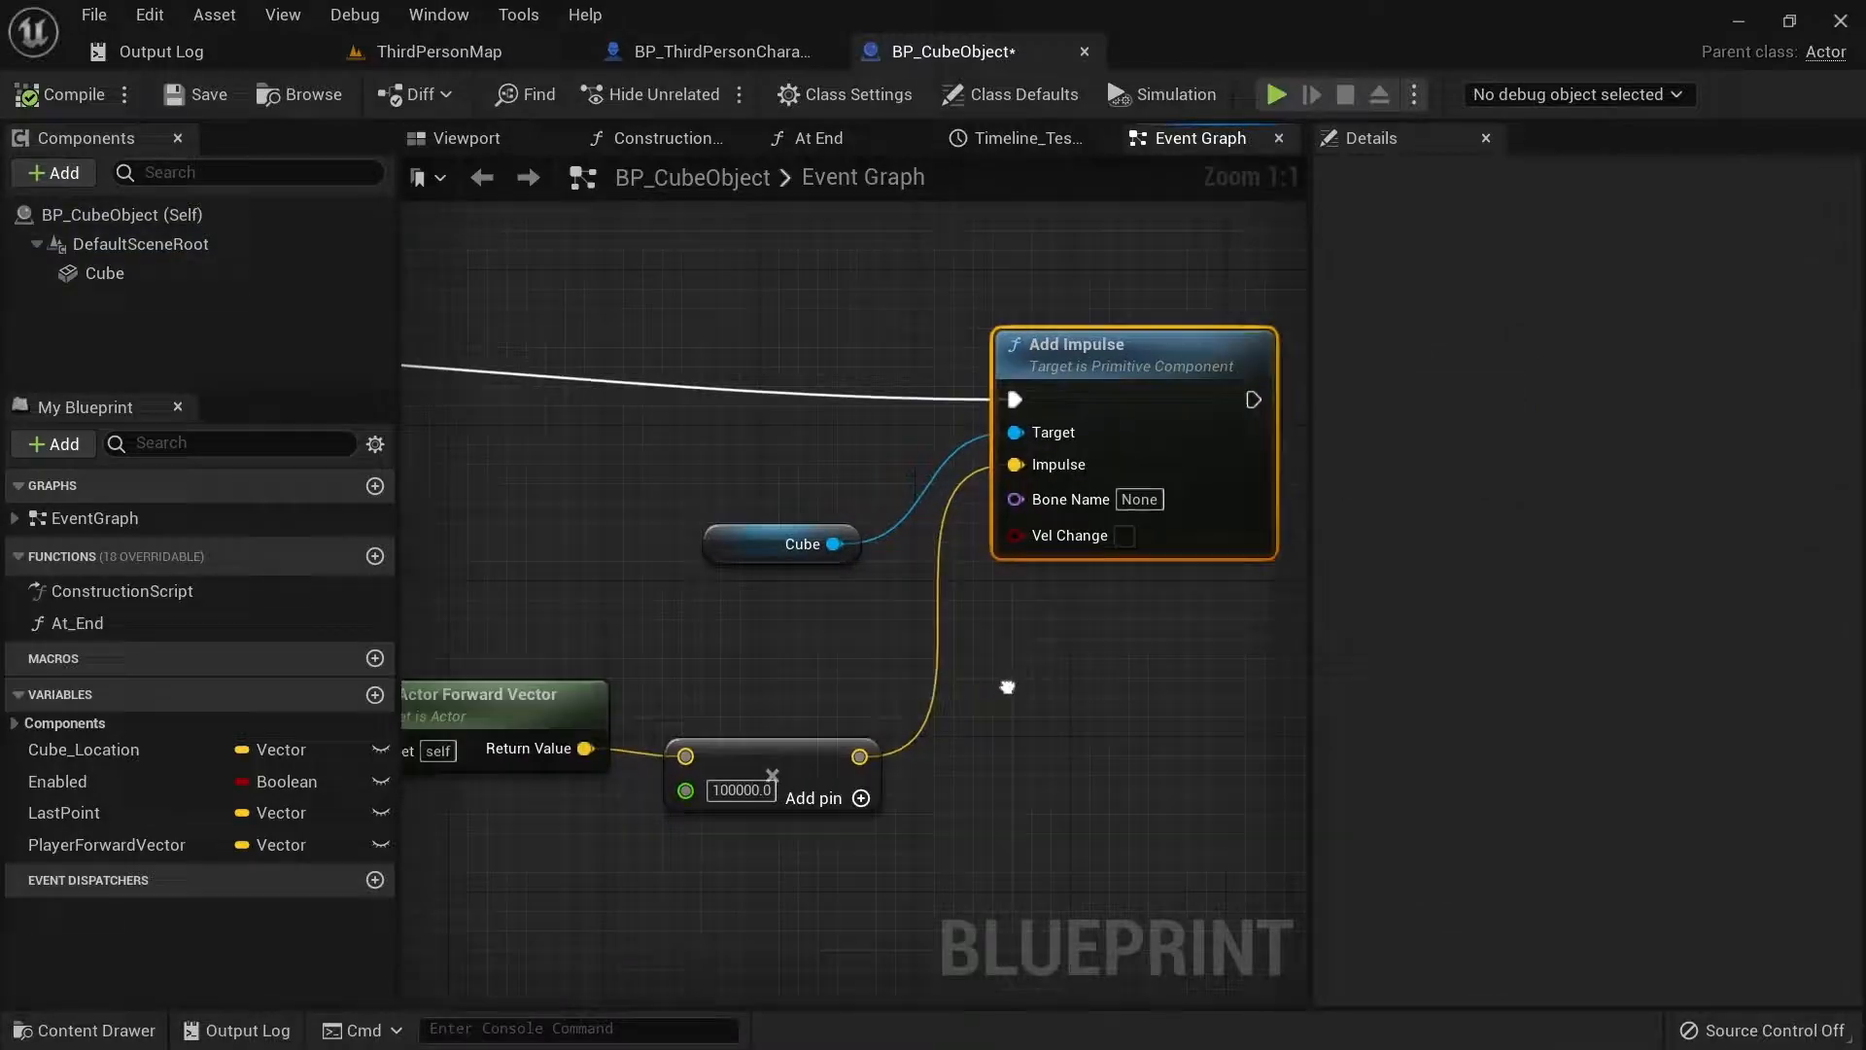
scroll("down", 3)
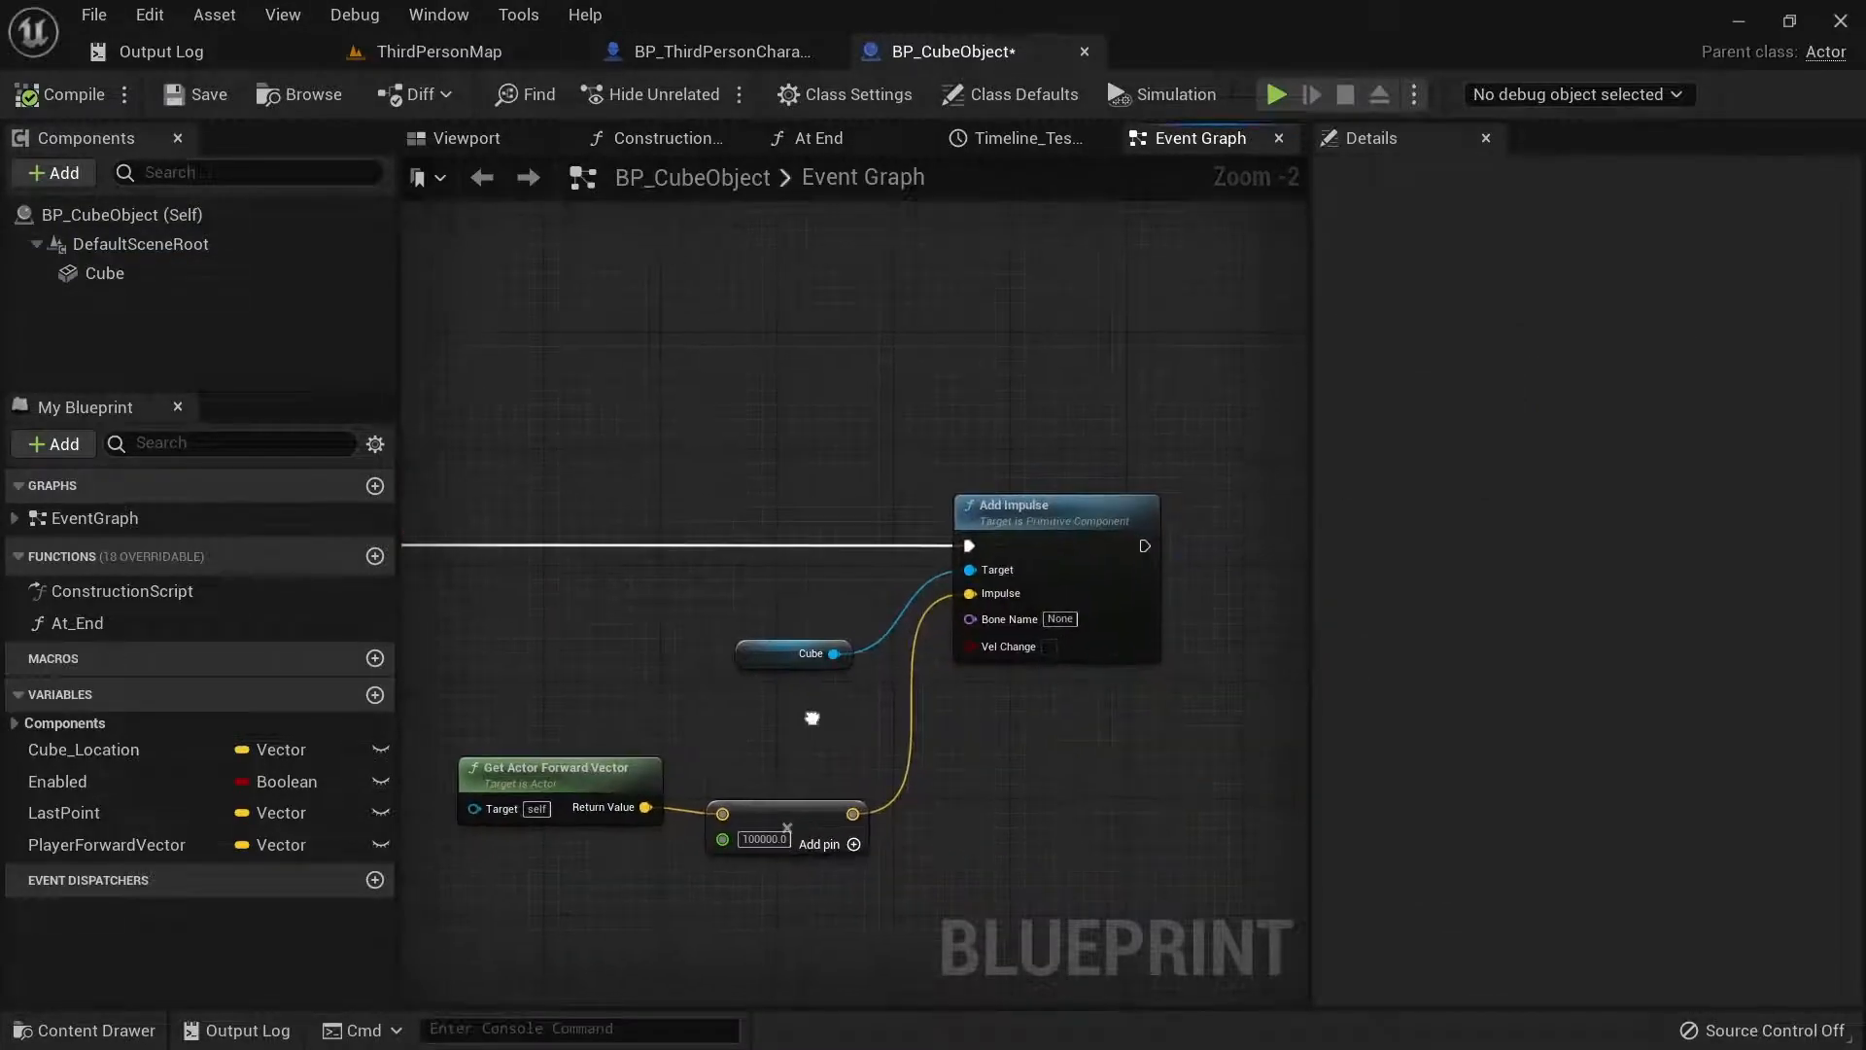